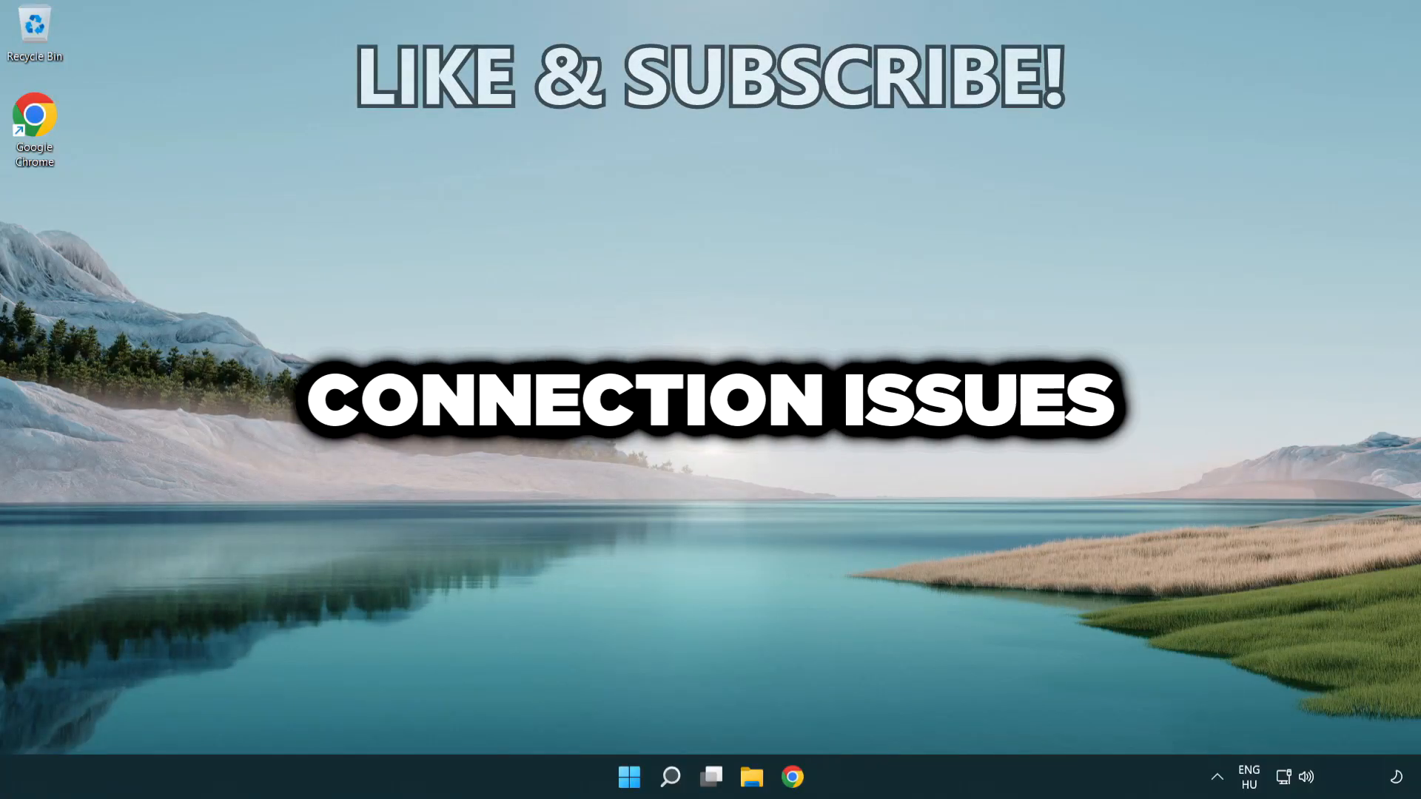
Find 'cmd' in Windows Search and launch Command Prompt as administrator.
{"action": "left_click", "coordinate": [669, 777]}
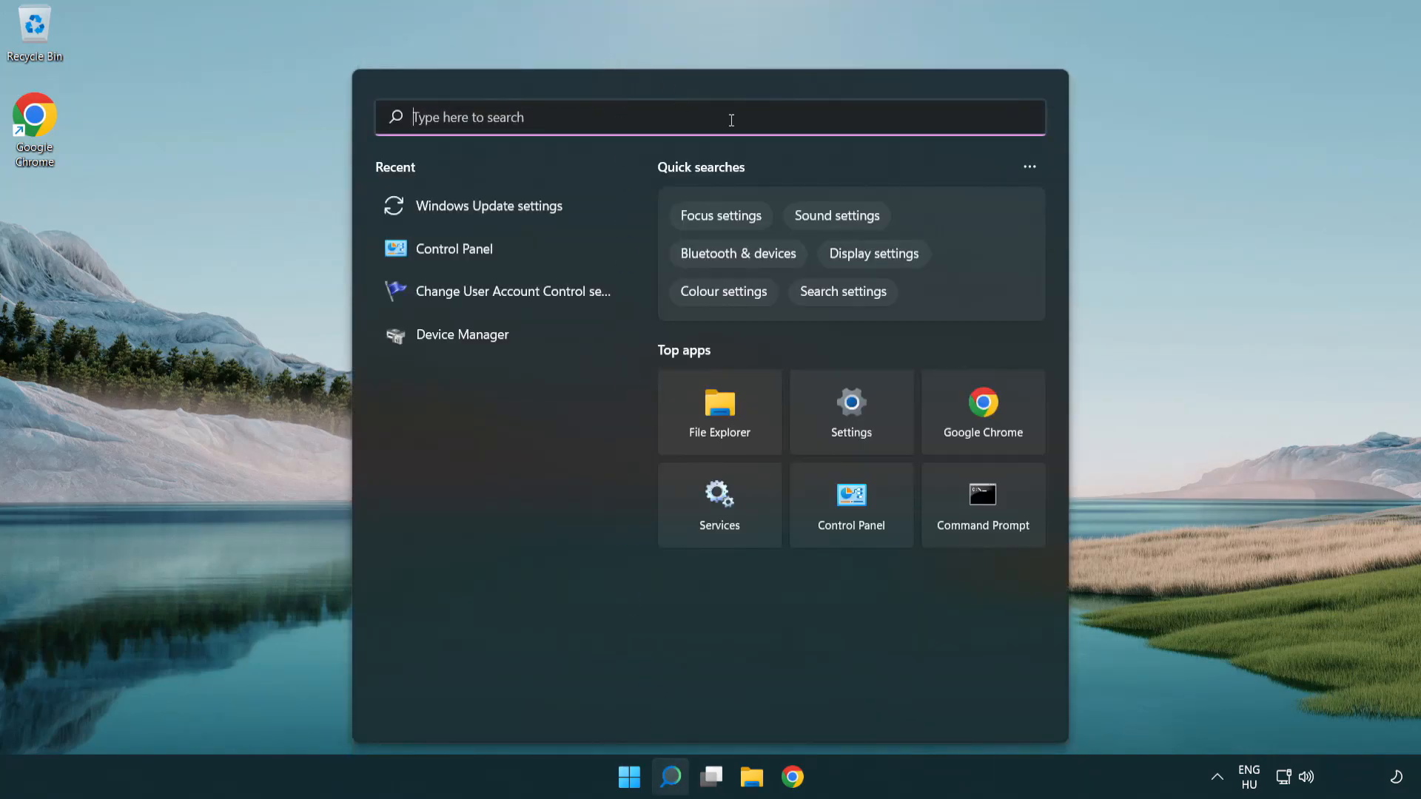
{"action": "type", "text": "cmd"}
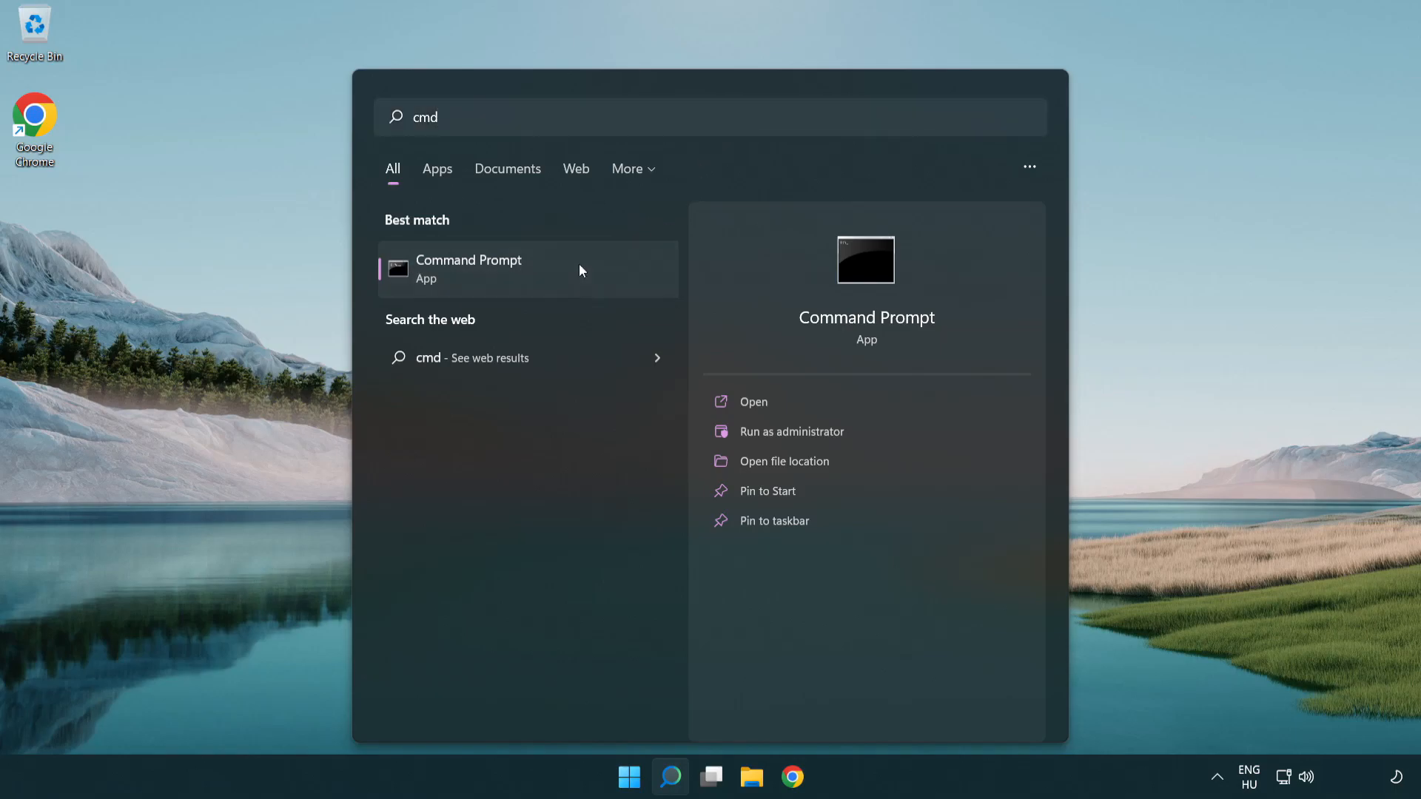
{"action": "right_click", "coordinate": [469, 270]}
{"action": "type", "text": "i"}
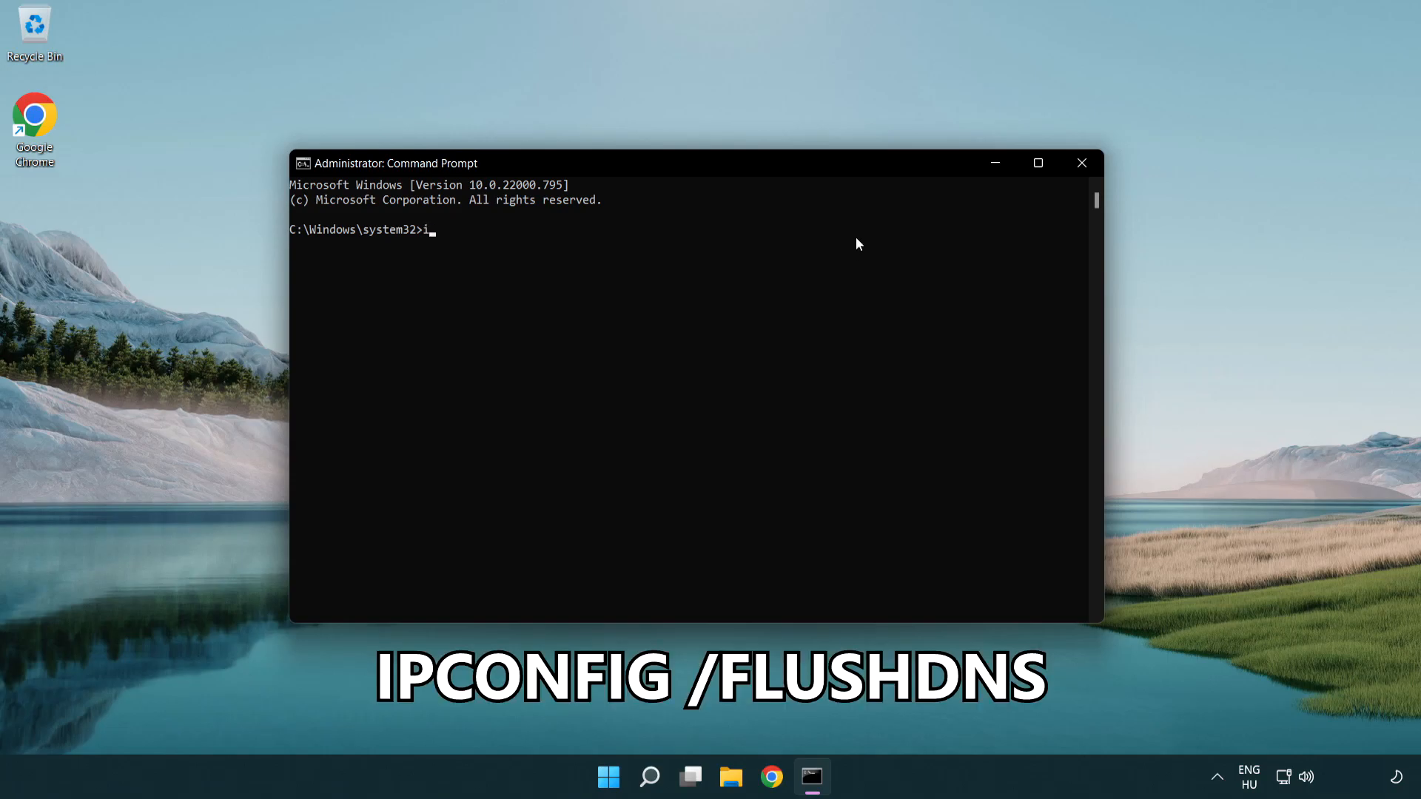
Run ipconfig /flushdns and netsh winsock reset, then exit Command Prompt.
{"action": "type", "text": "pconfig"}
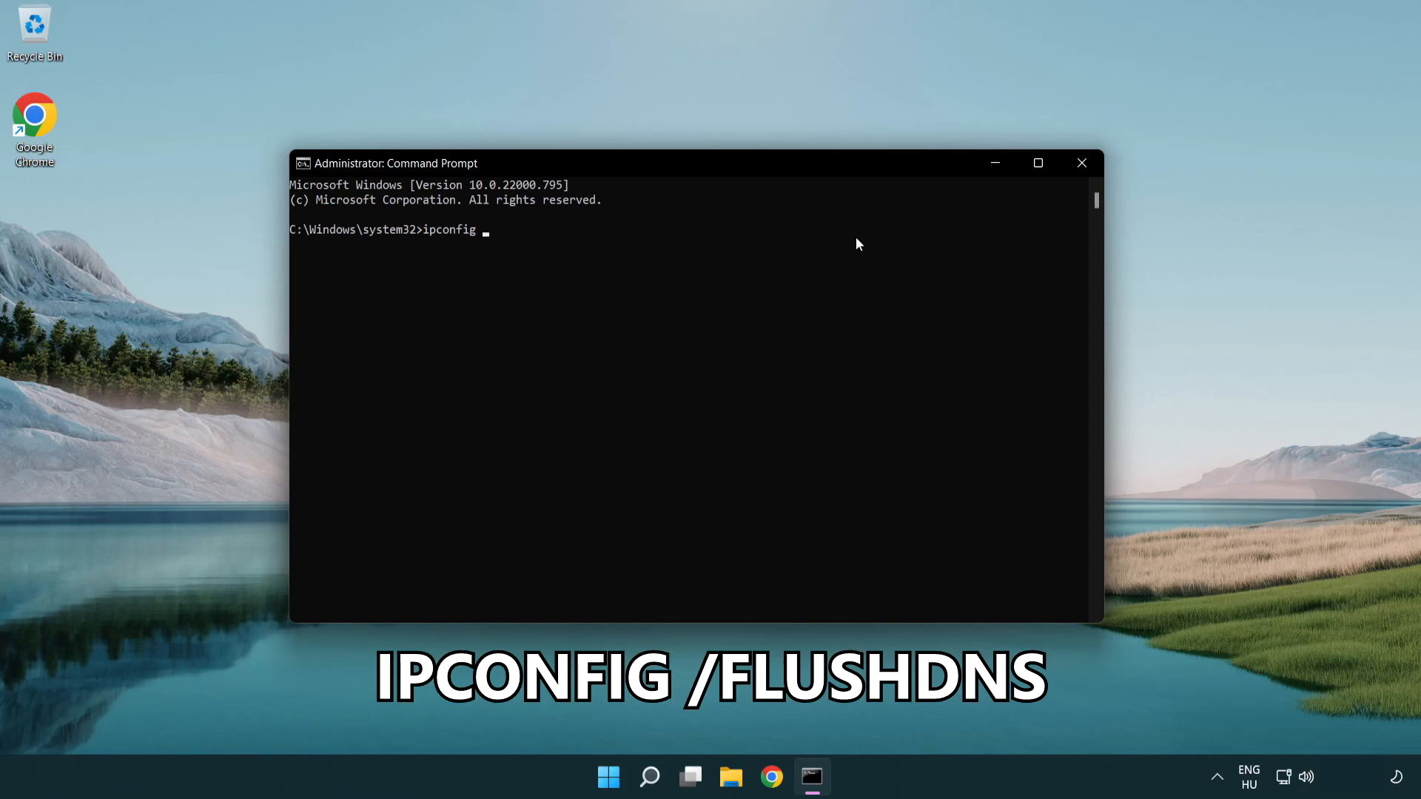
{"action": "type", "text": "/flushdns"}
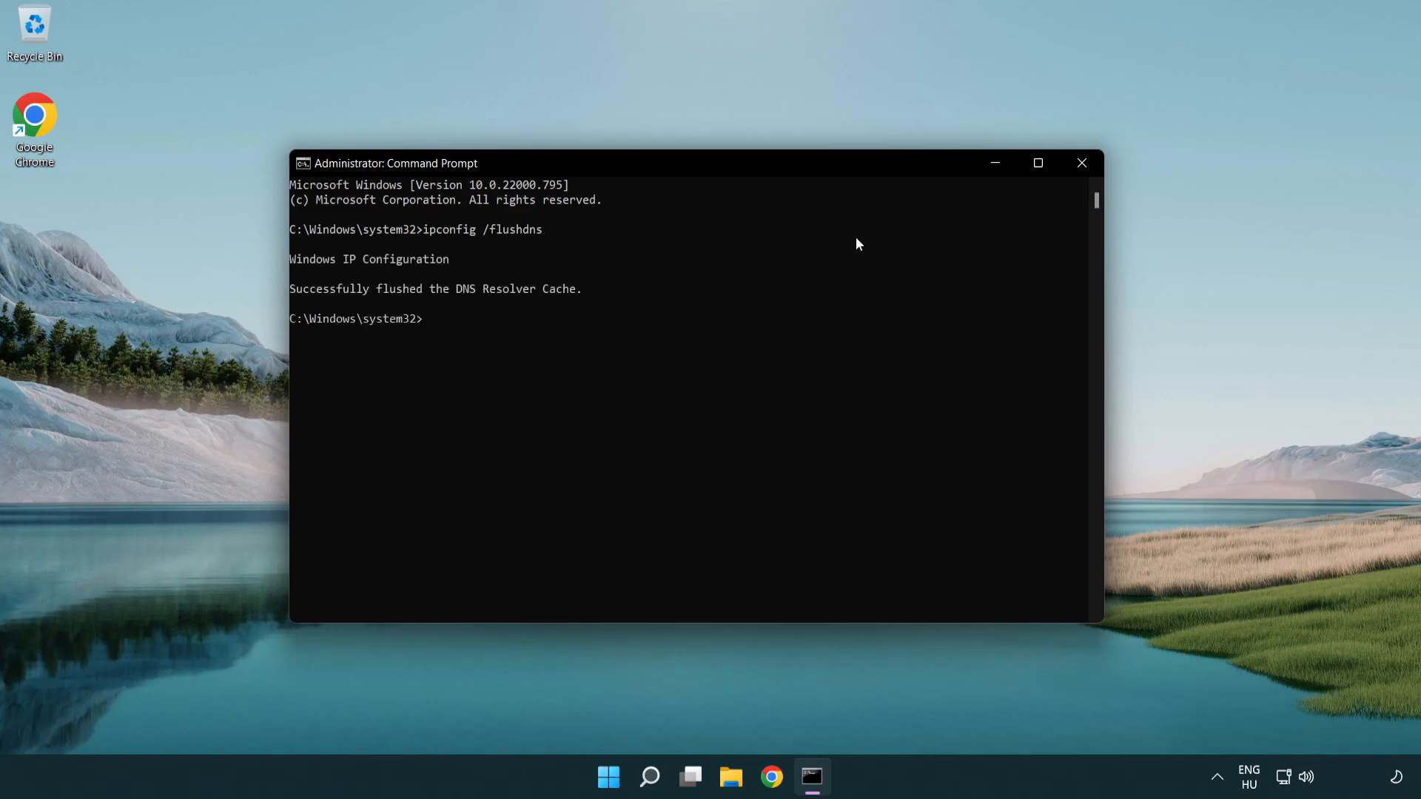
{"action": "type", "text": "netsh winsock reset"}
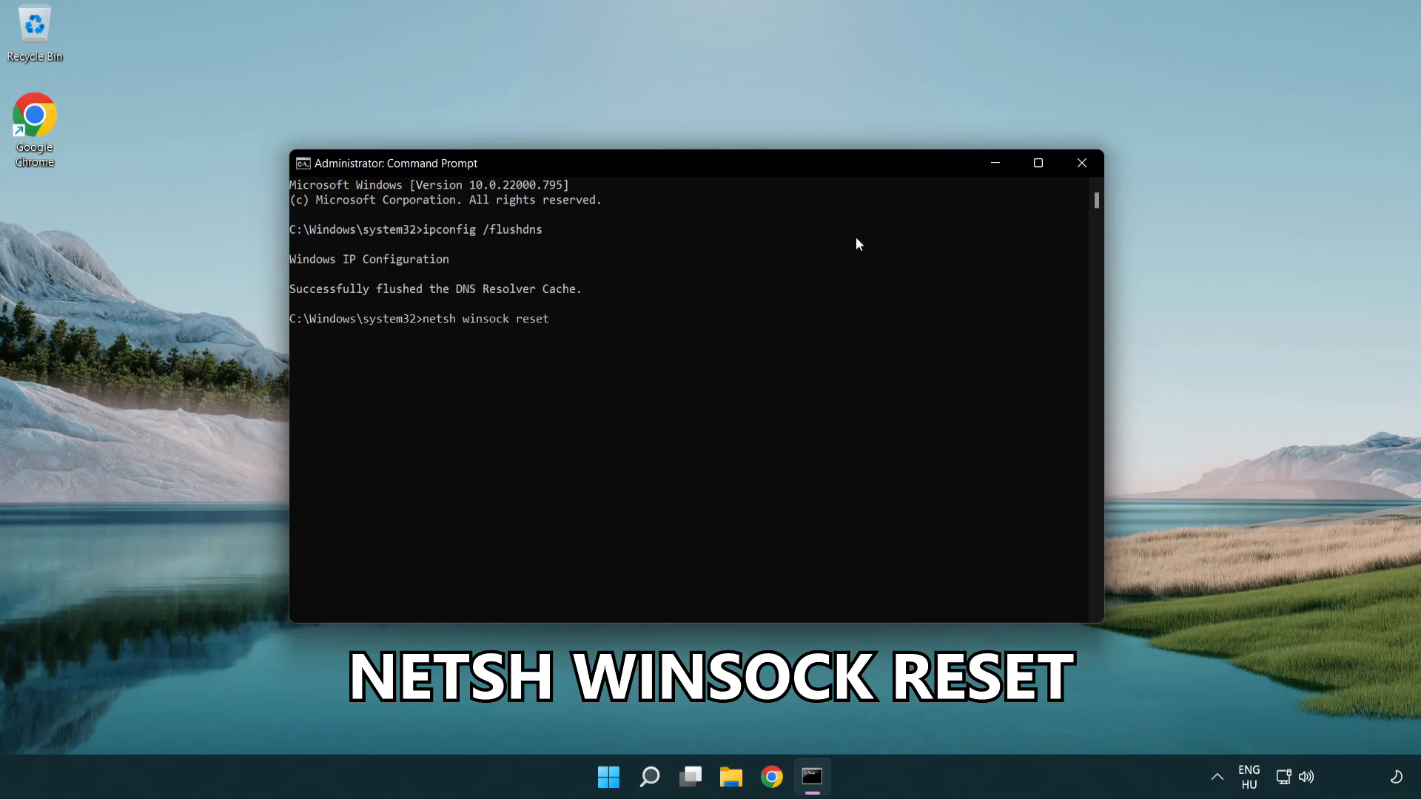
{"action": "key", "text": "enter"}
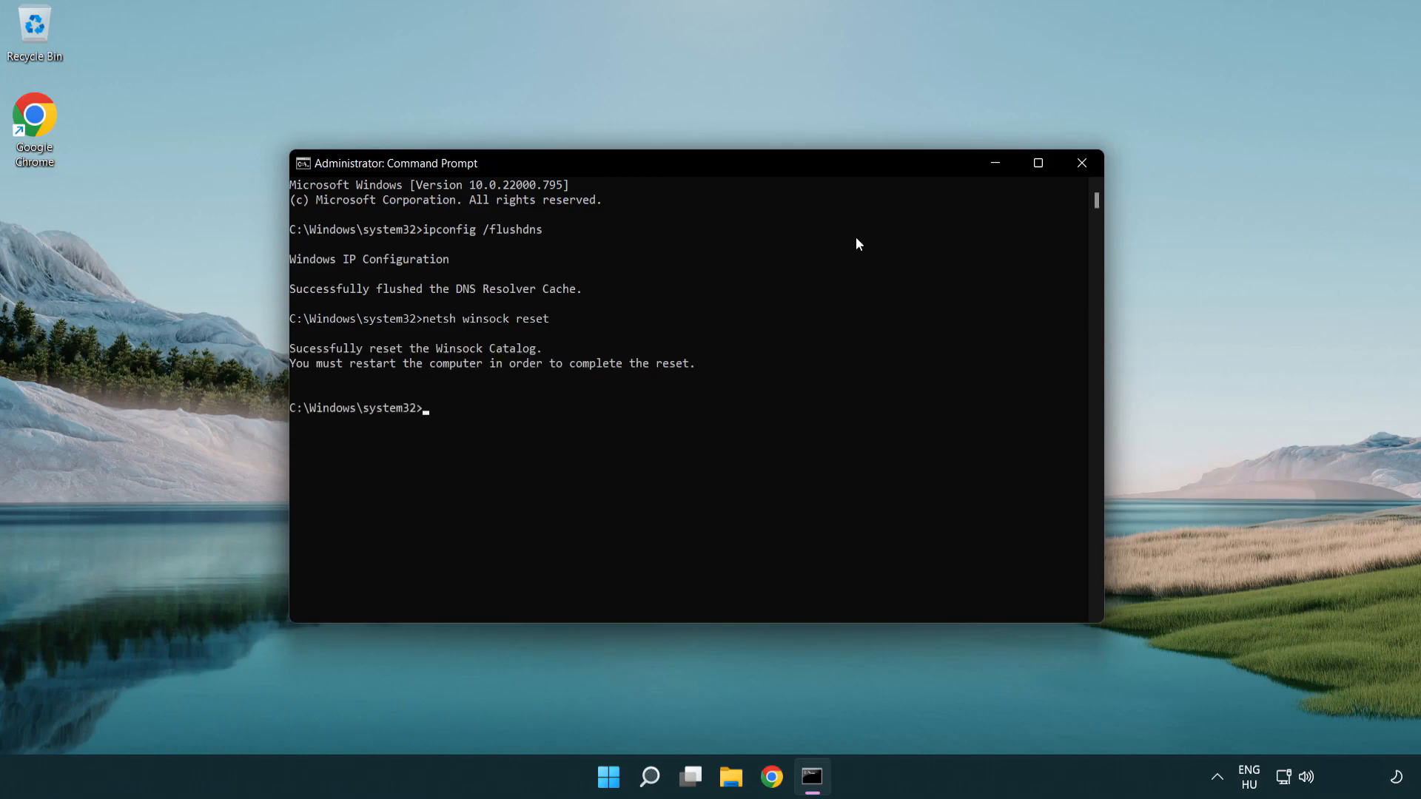
{"action": "type", "text": "exit"}
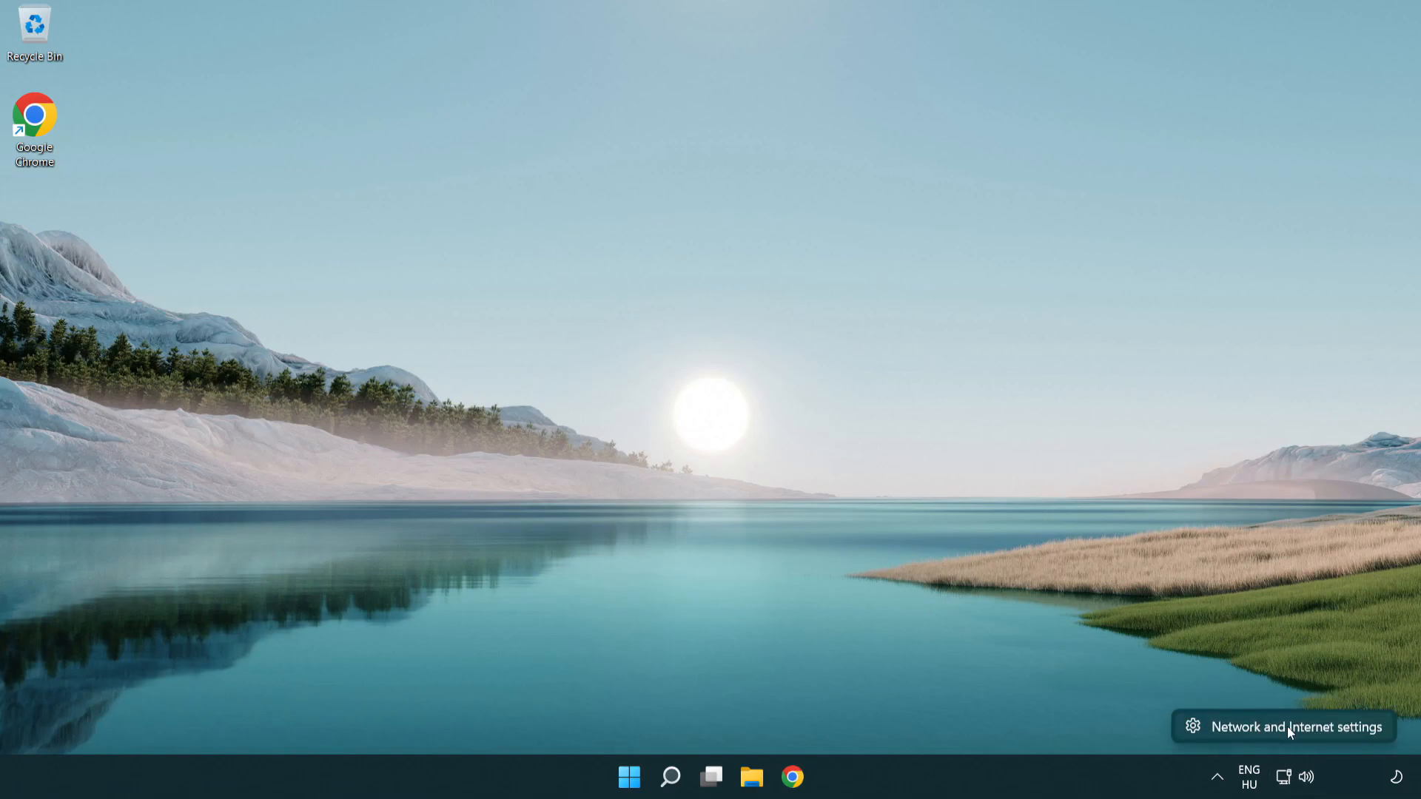
Go to Network & internet settings from the network tray icon.
{"action": "left_click", "coordinate": [1297, 725]}
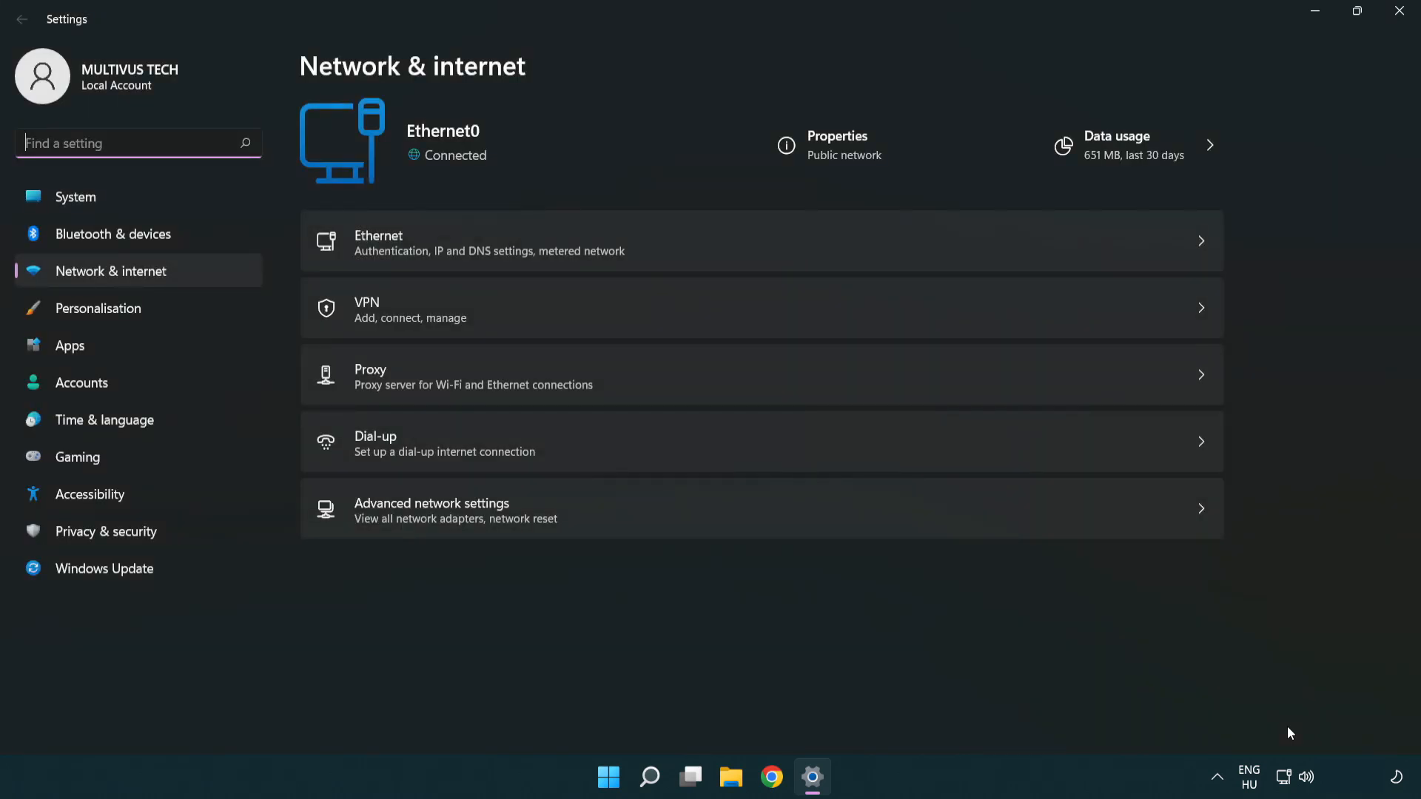
{"action": "mouse_move", "coordinate": [765, 527]}
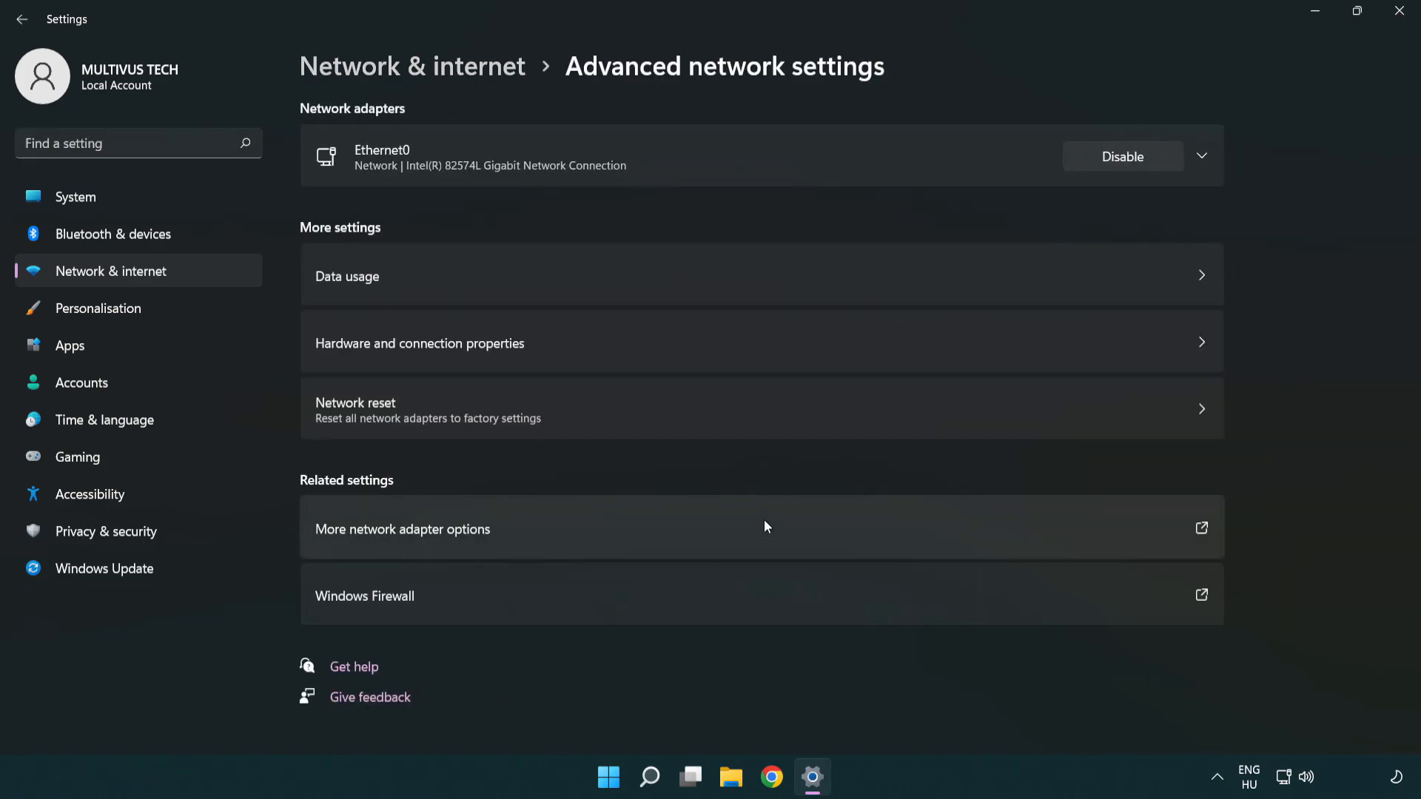
{"action": "mouse_move", "coordinate": [336, 542]}
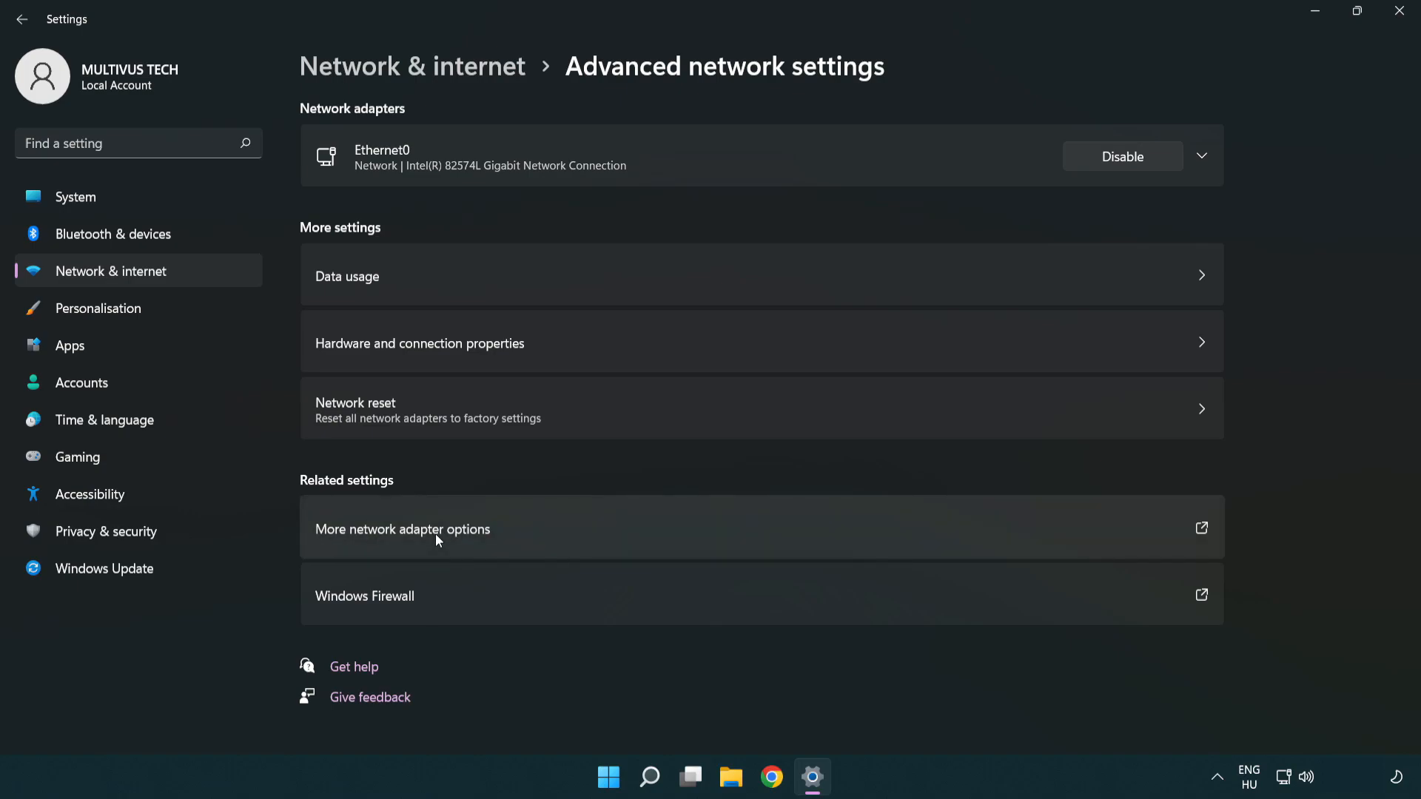
Show the classic adapter list and bring up Properties for the Ethernet0 connection.
{"action": "left_click", "coordinate": [401, 529]}
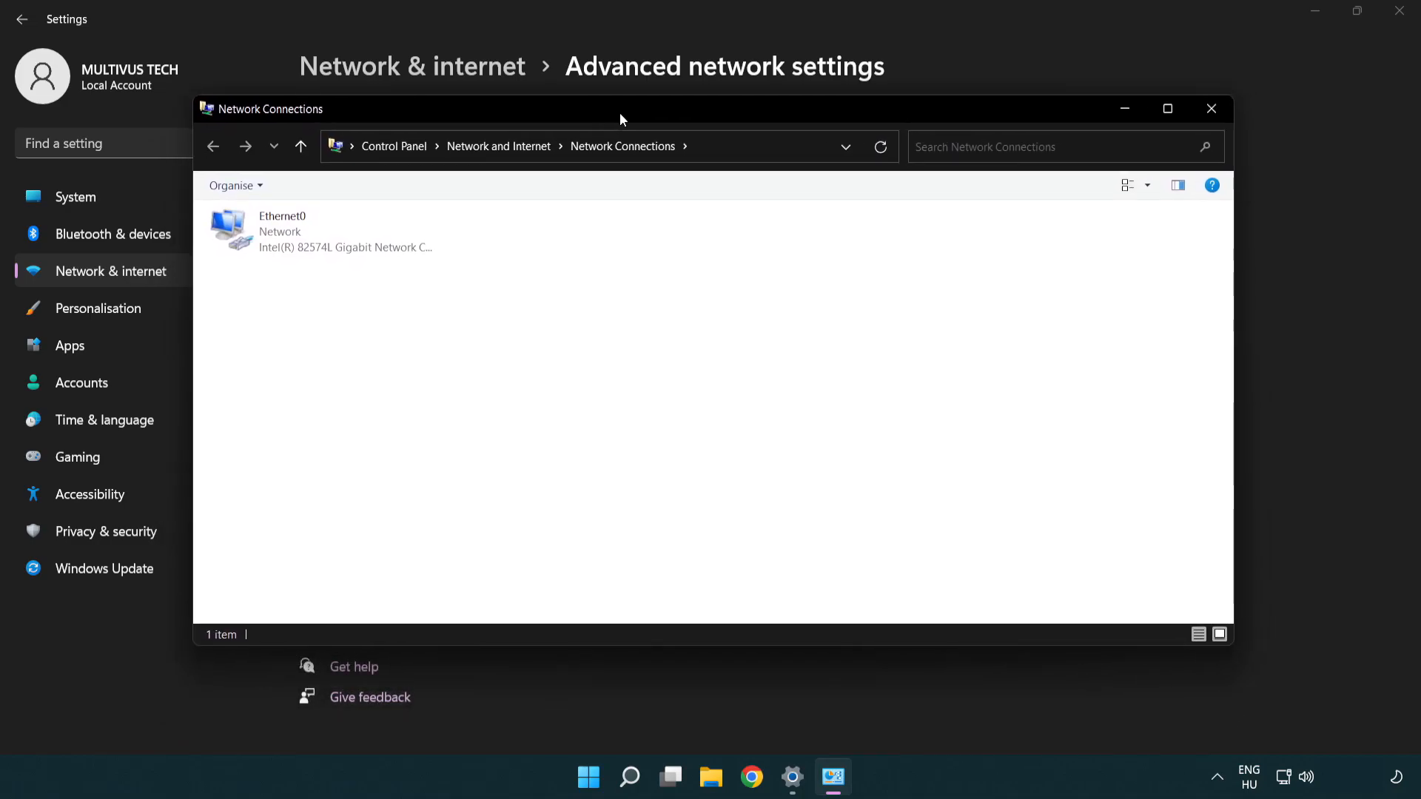
{"action": "left_click", "coordinate": [321, 231]}
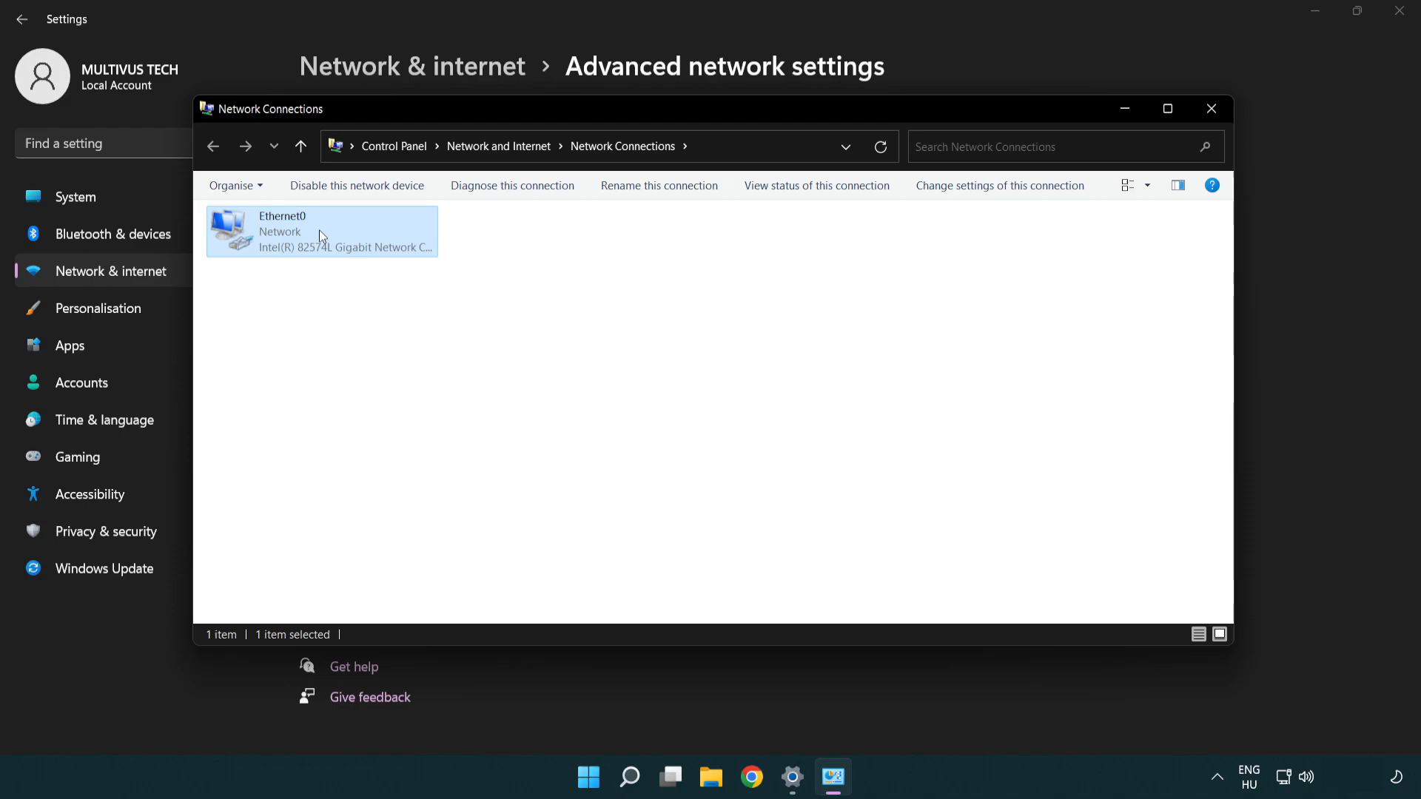
{"action": "right_click", "coordinate": [321, 231]}
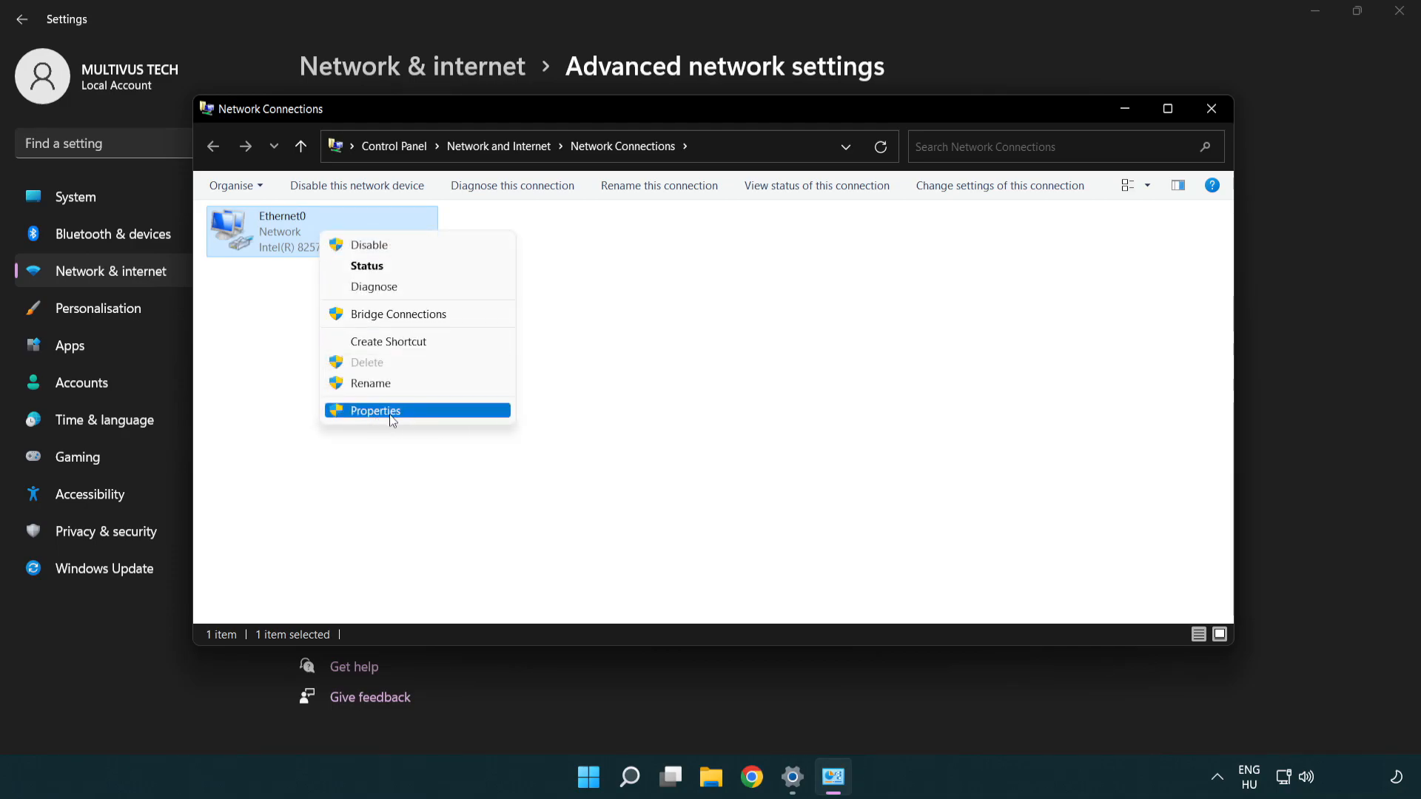
{"action": "left_click", "coordinate": [374, 410]}
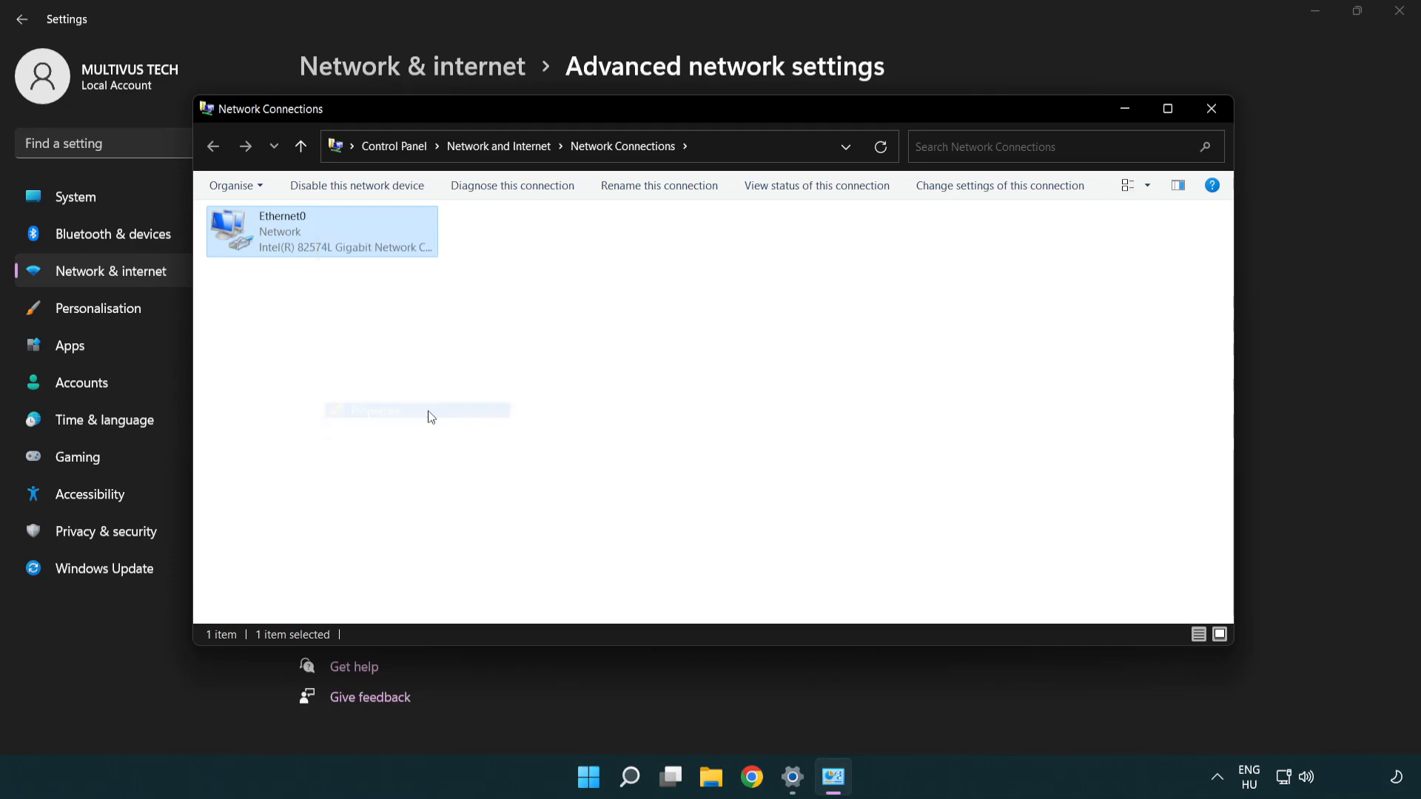
Display the Internet Protocol Version 4 (TCP/IPv4) properties for Ethernet0.
{"action": "double_click", "coordinate": [321, 231]}
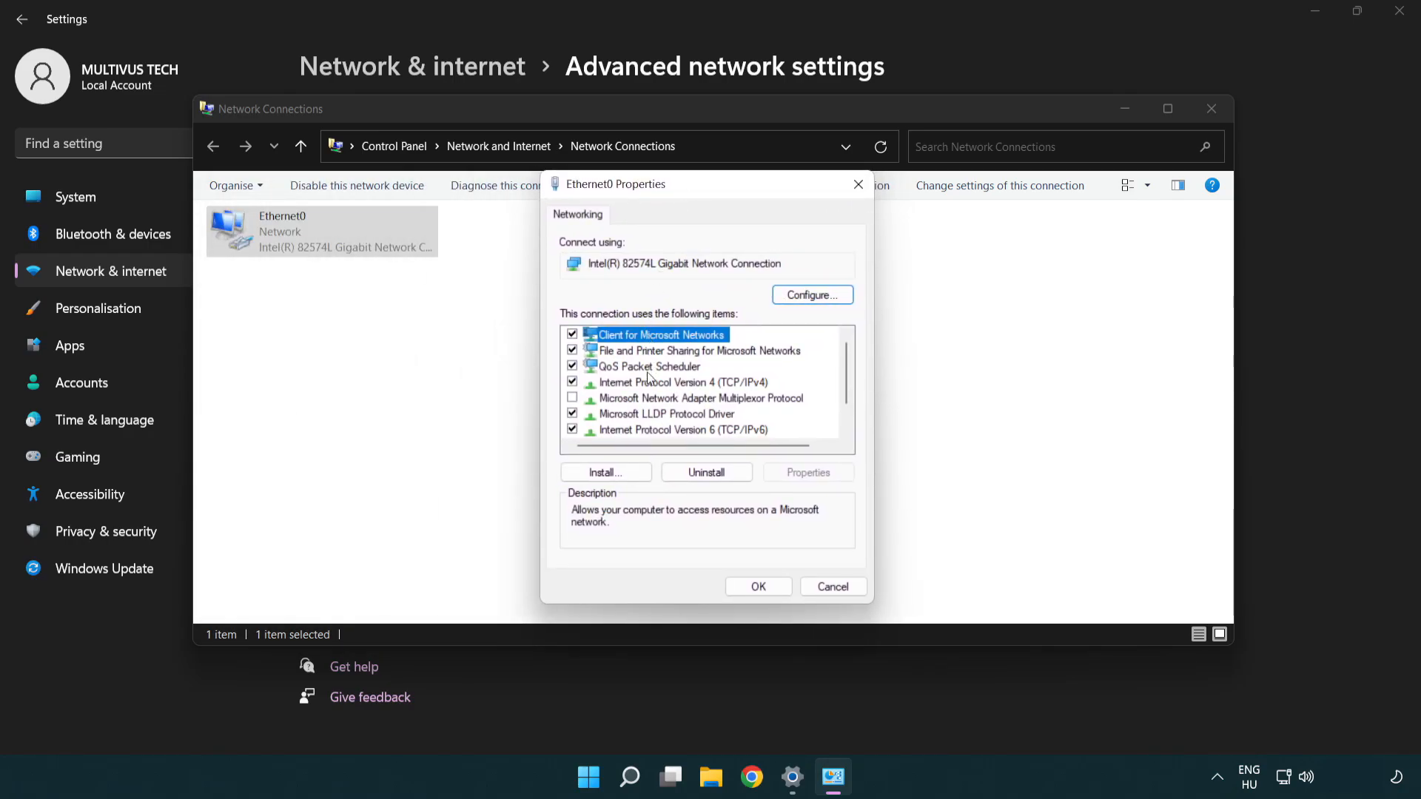
{"action": "left_click", "coordinate": [682, 382]}
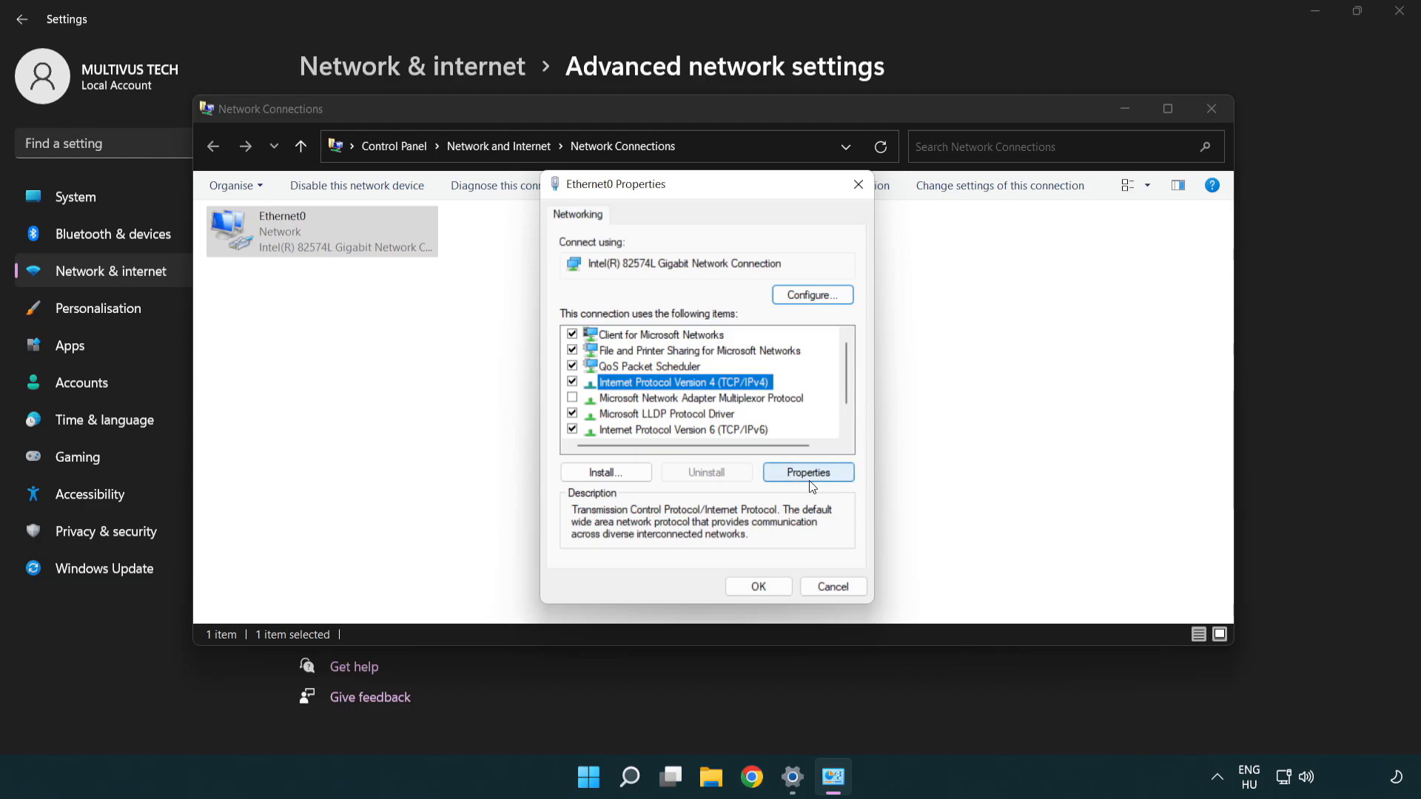
{"action": "left_click", "coordinate": [806, 472]}
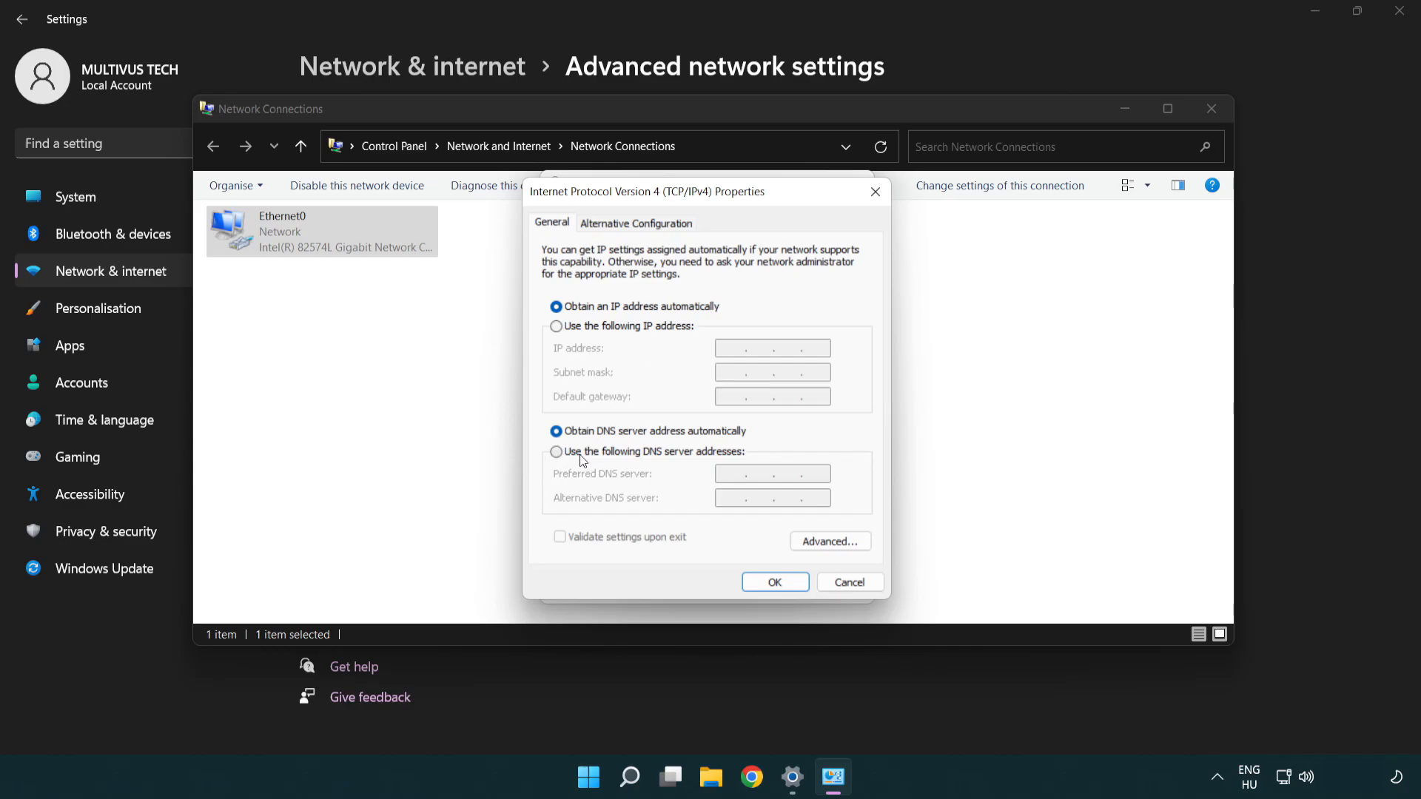
Set manual DNS servers 8.8.8.8 (preferred) and 8.8.4.4 (alternate) for Ethernet0.
{"action": "left_click", "coordinate": [556, 453]}
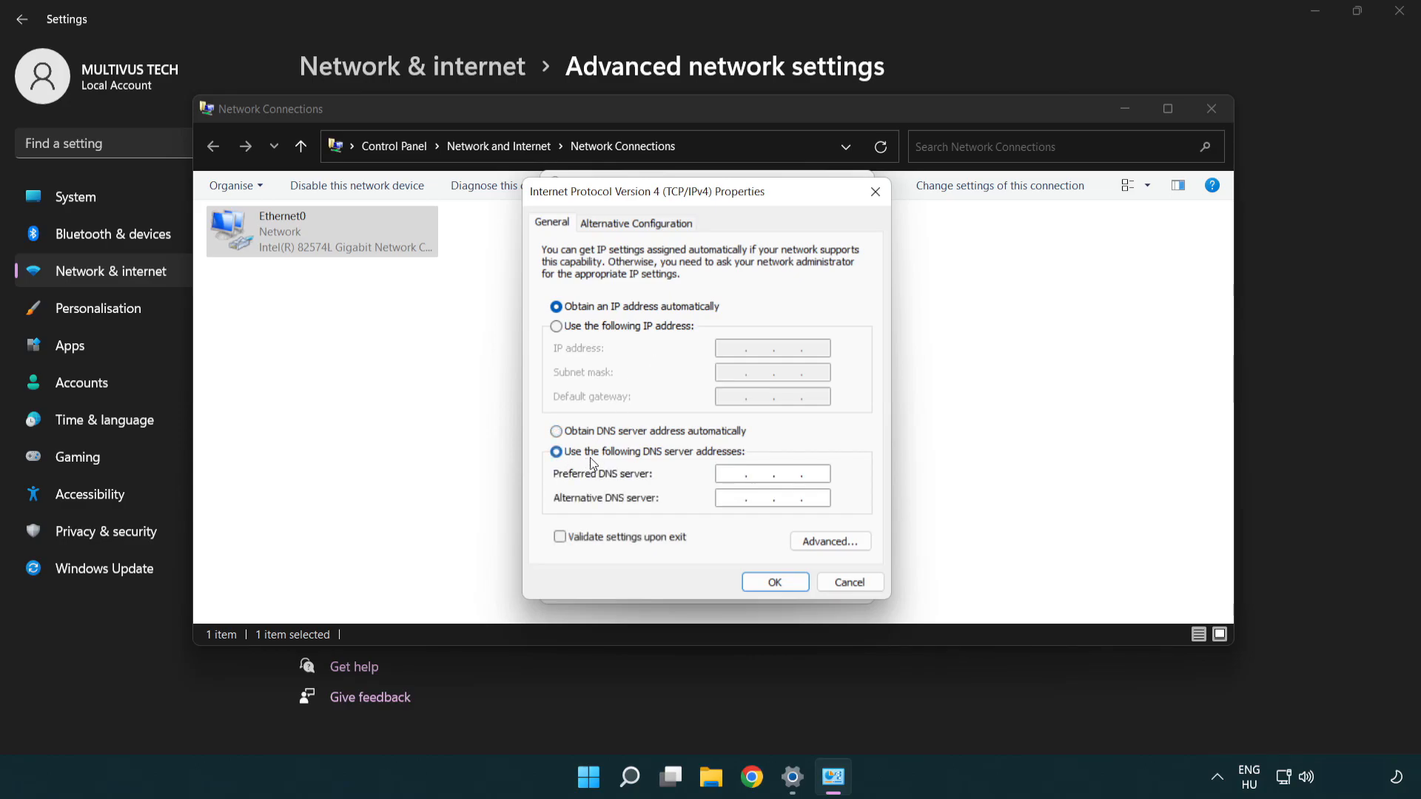
{"action": "type", "text": "8"}
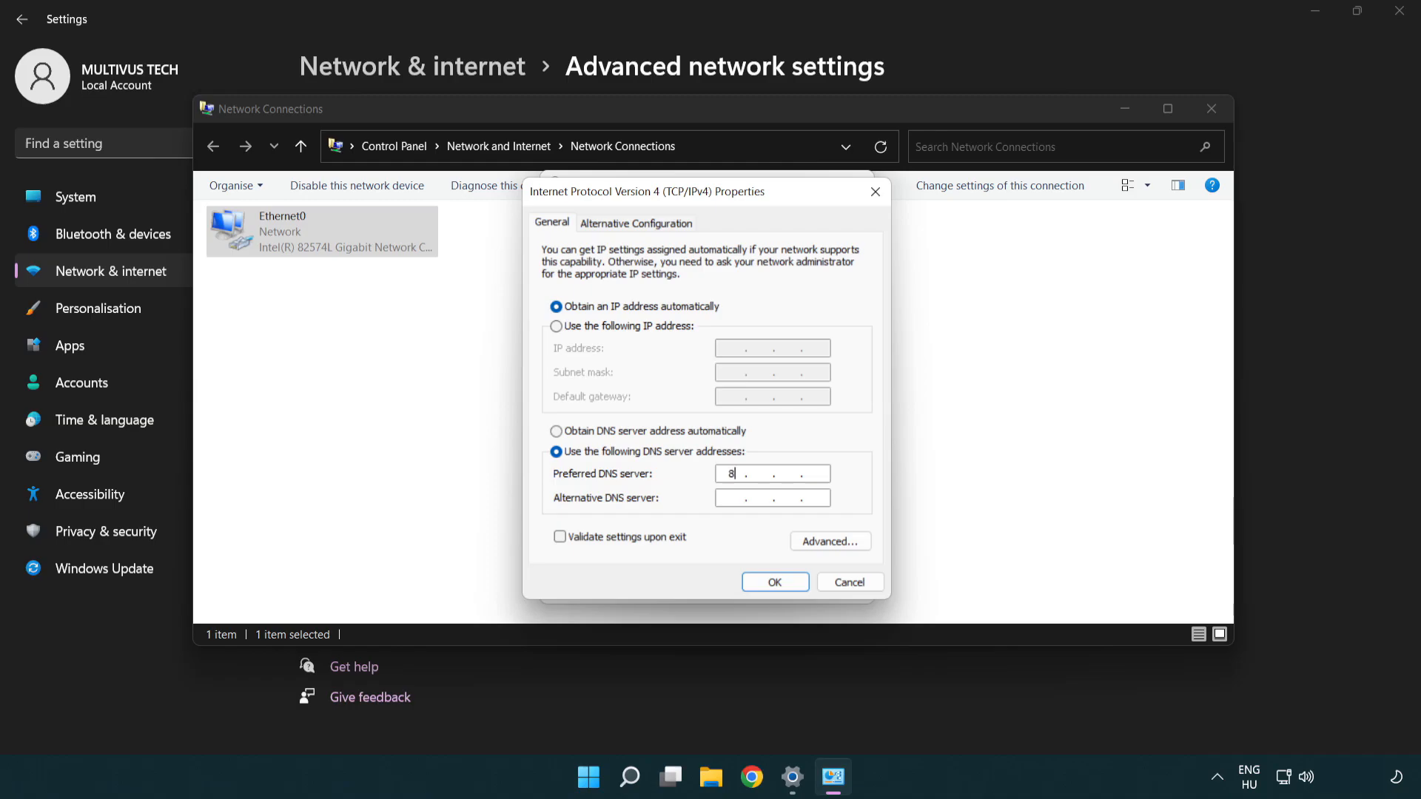
{"action": "type", "text": "8.8"}
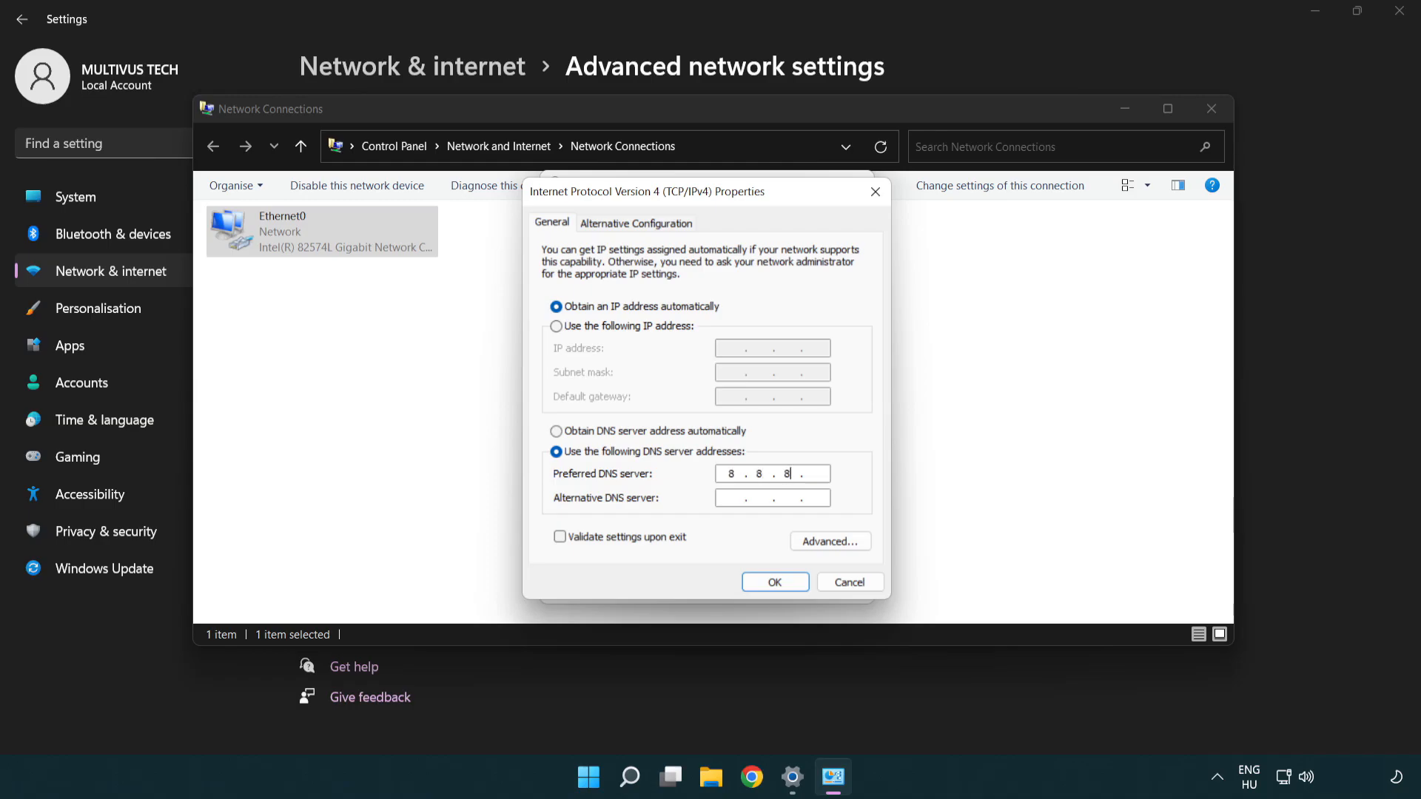
{"action": "type", "text": "8"}
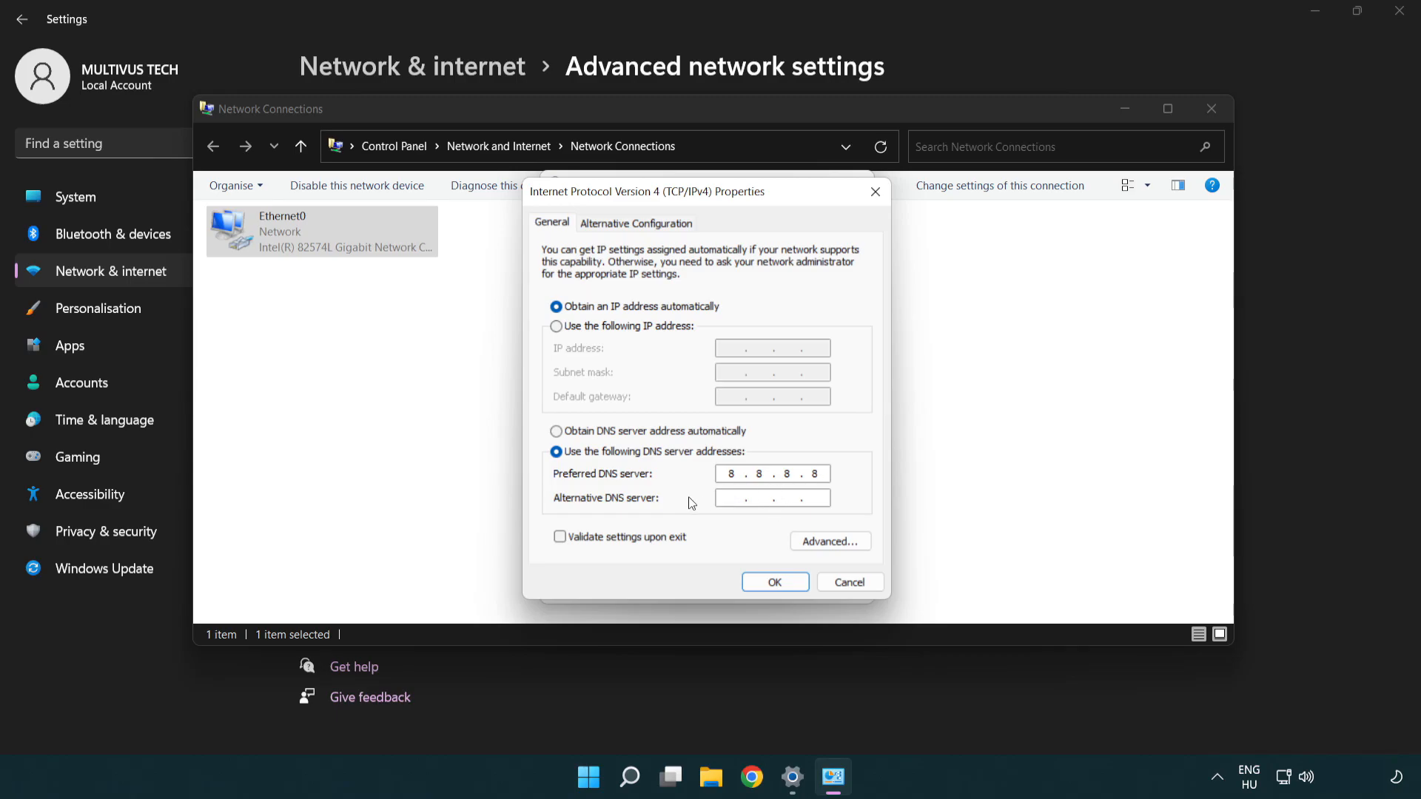
{"action": "type", "text": "8.8.4.4"}
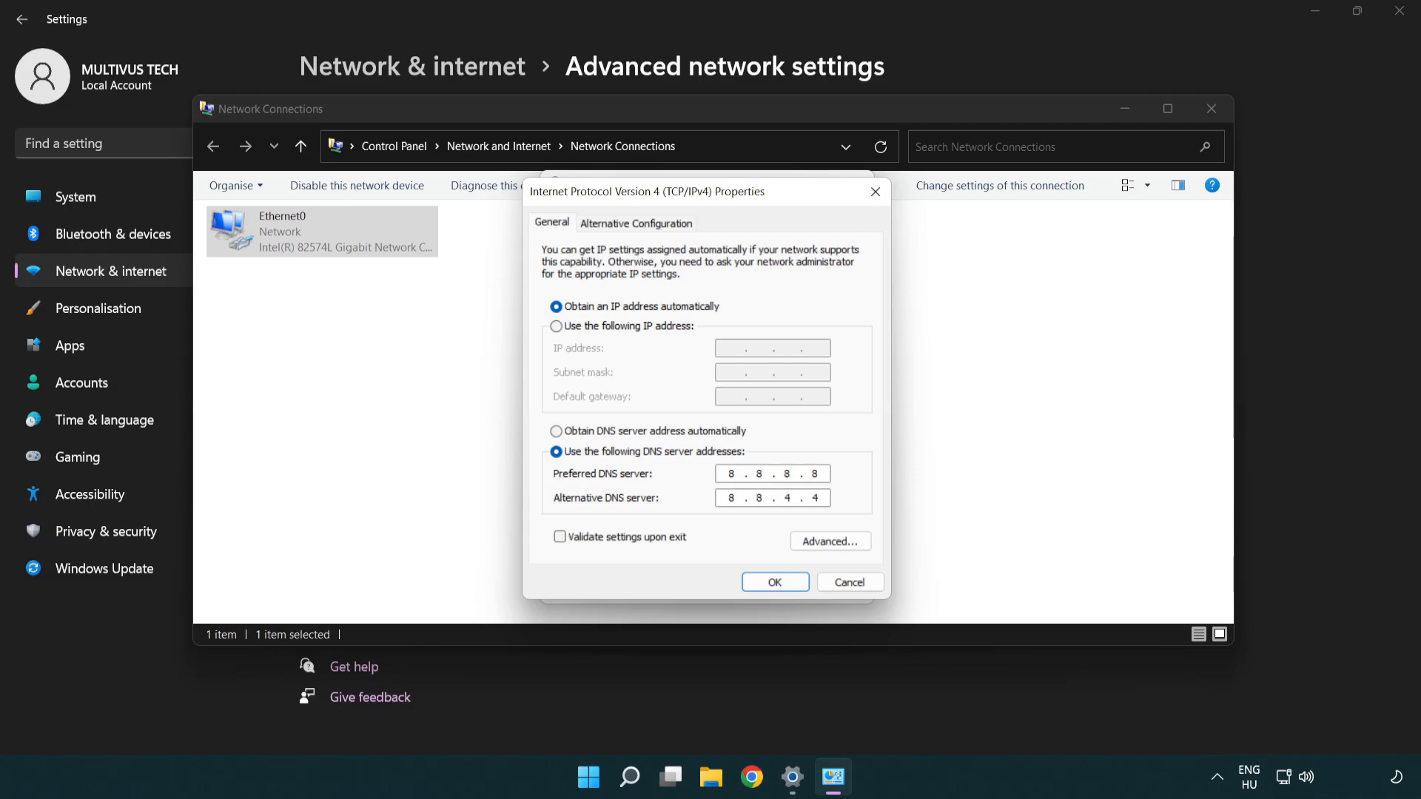
{"action": "left_click", "coordinate": [780, 497]}
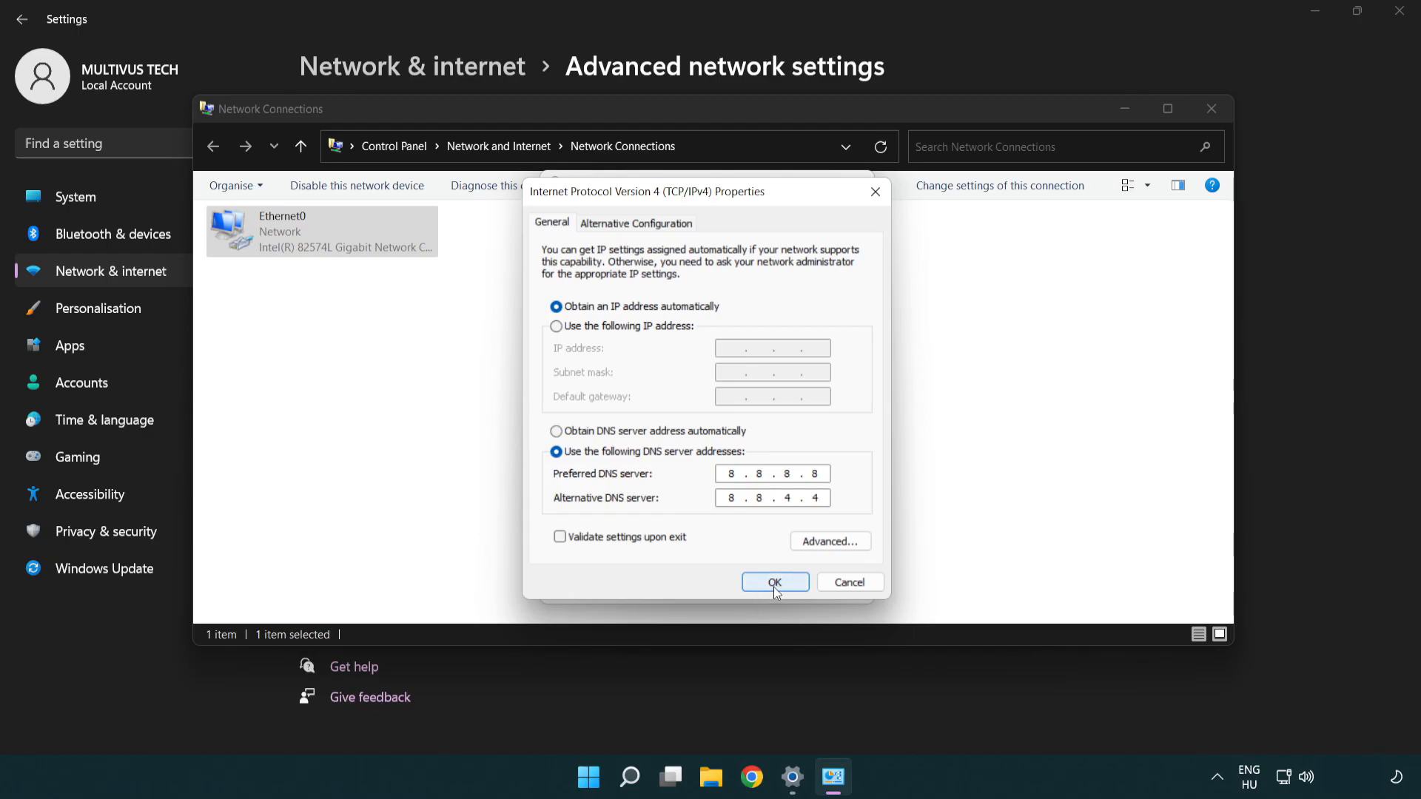
Save the DNS addresses and close Ethernet0 Properties, Network Connections and Settings.
{"action": "left_click", "coordinate": [774, 581]}
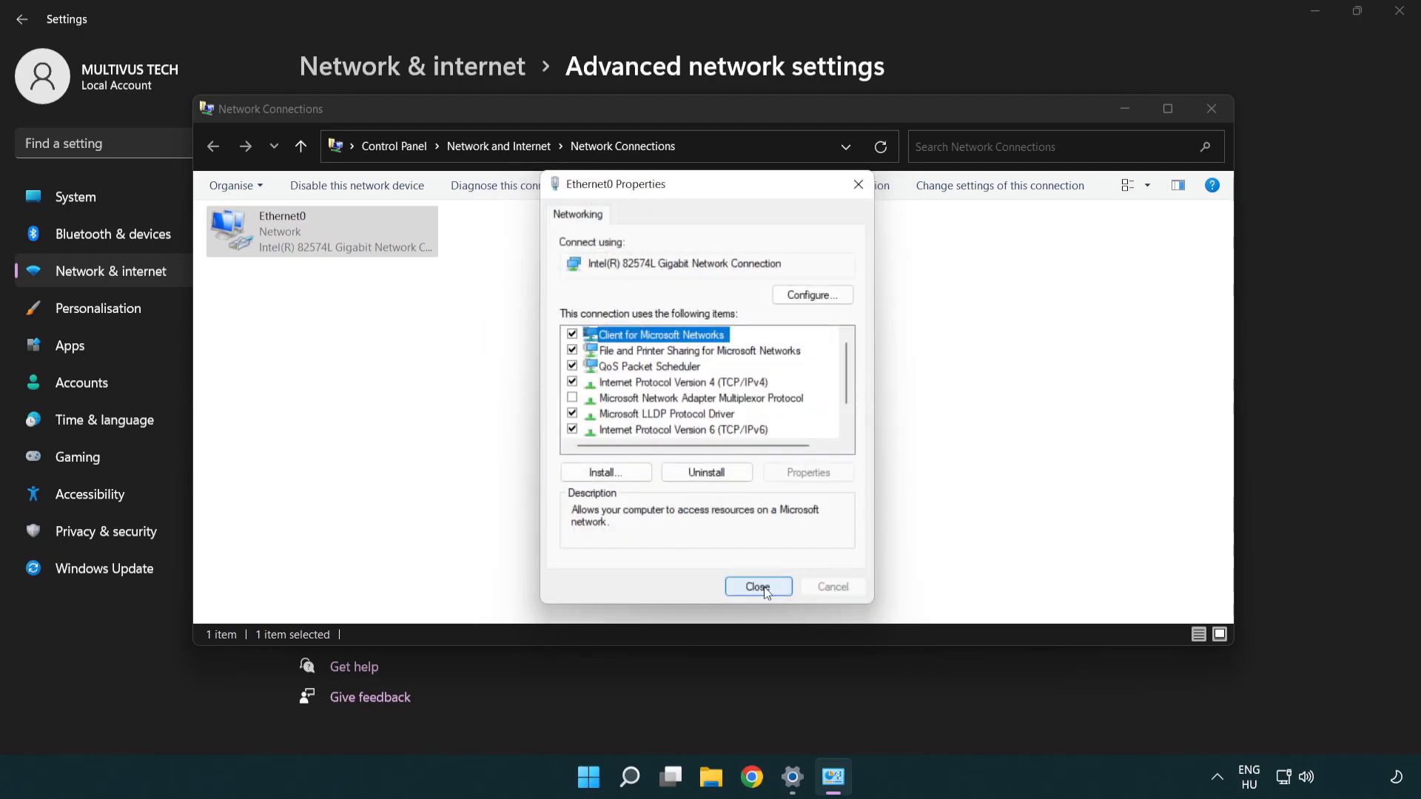
{"action": "left_click", "coordinate": [758, 586]}
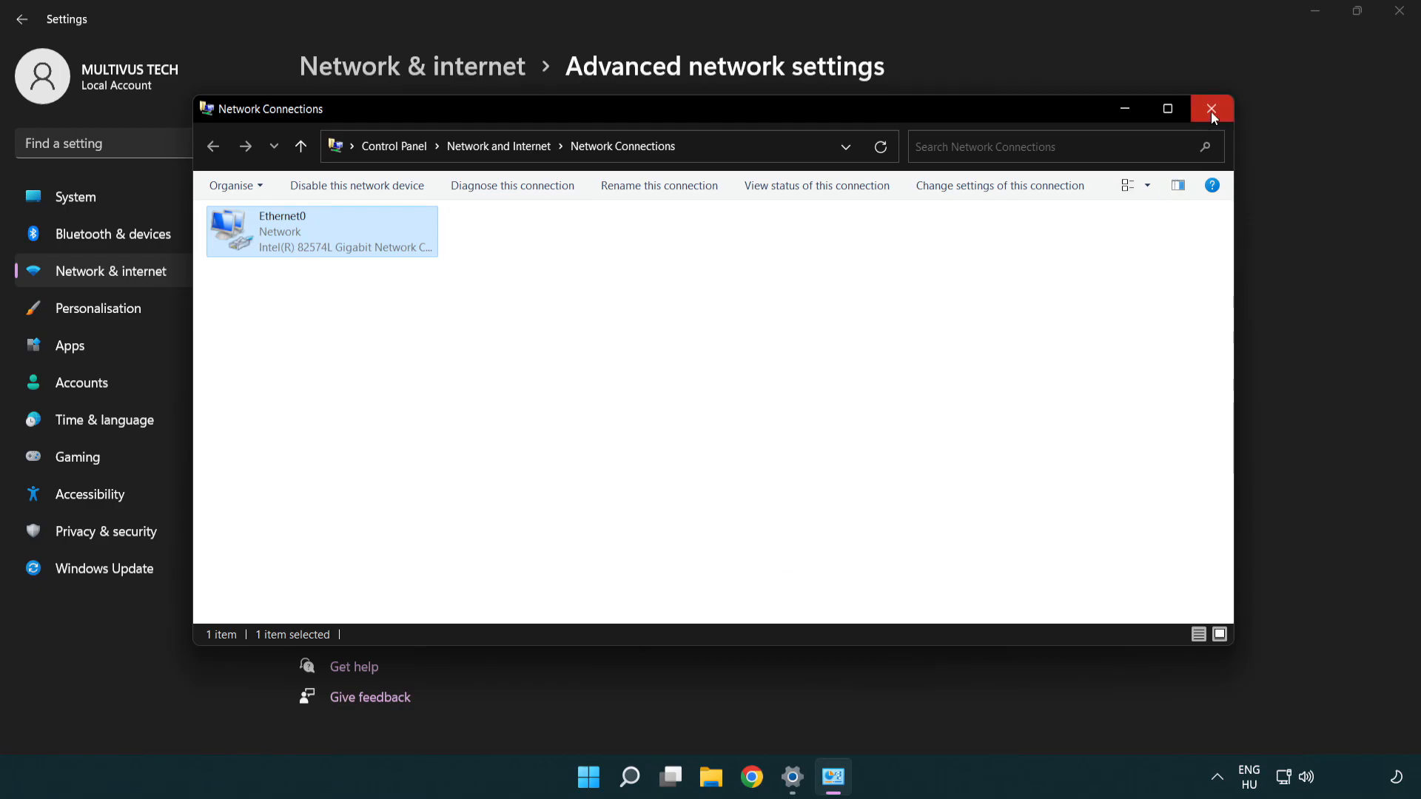
{"action": "left_click", "coordinate": [1212, 108]}
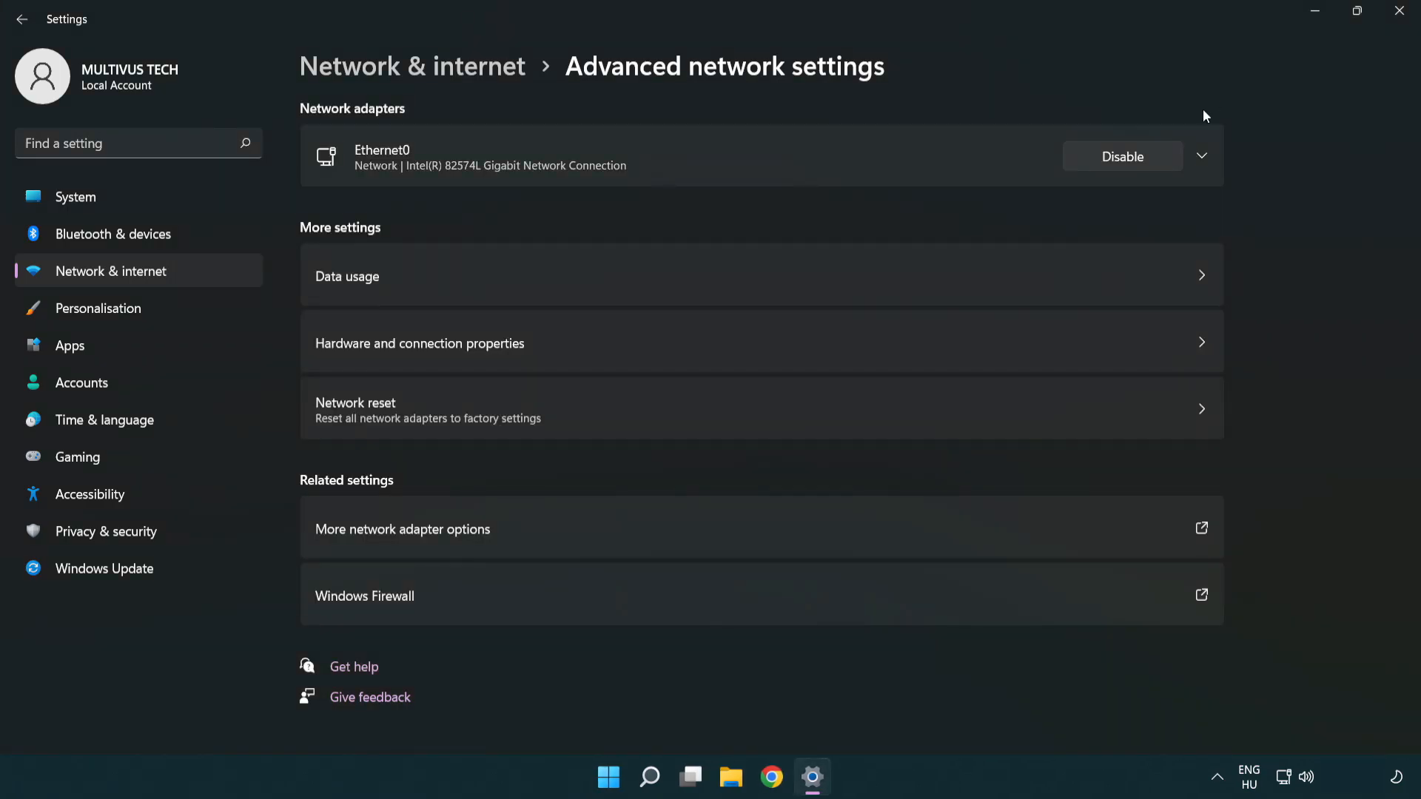
{"action": "mouse_move", "coordinate": [1403, 13]}
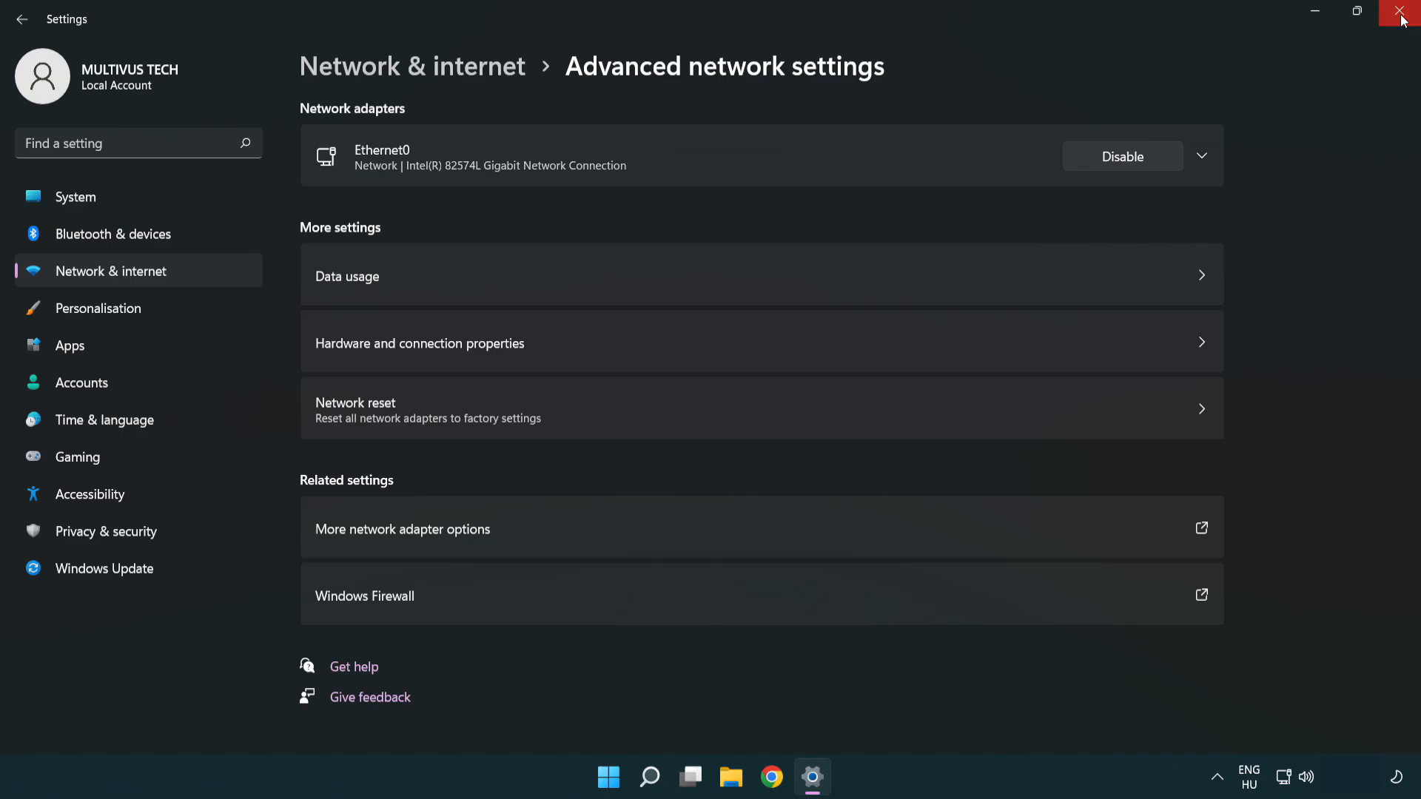
{"action": "left_click", "coordinate": [1403, 14]}
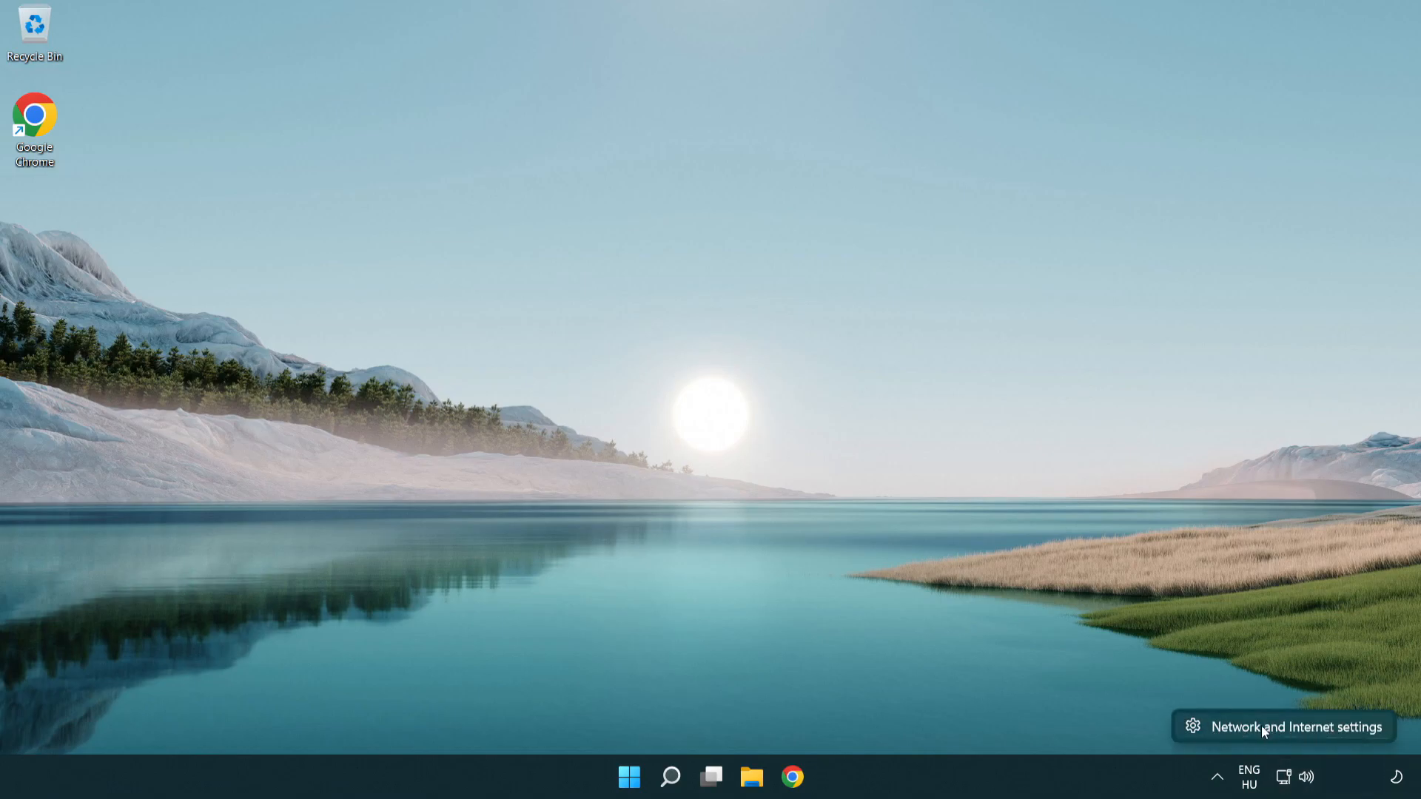
Reopen Network & internet settings from the network tray icon.
{"action": "left_click", "coordinate": [1297, 725]}
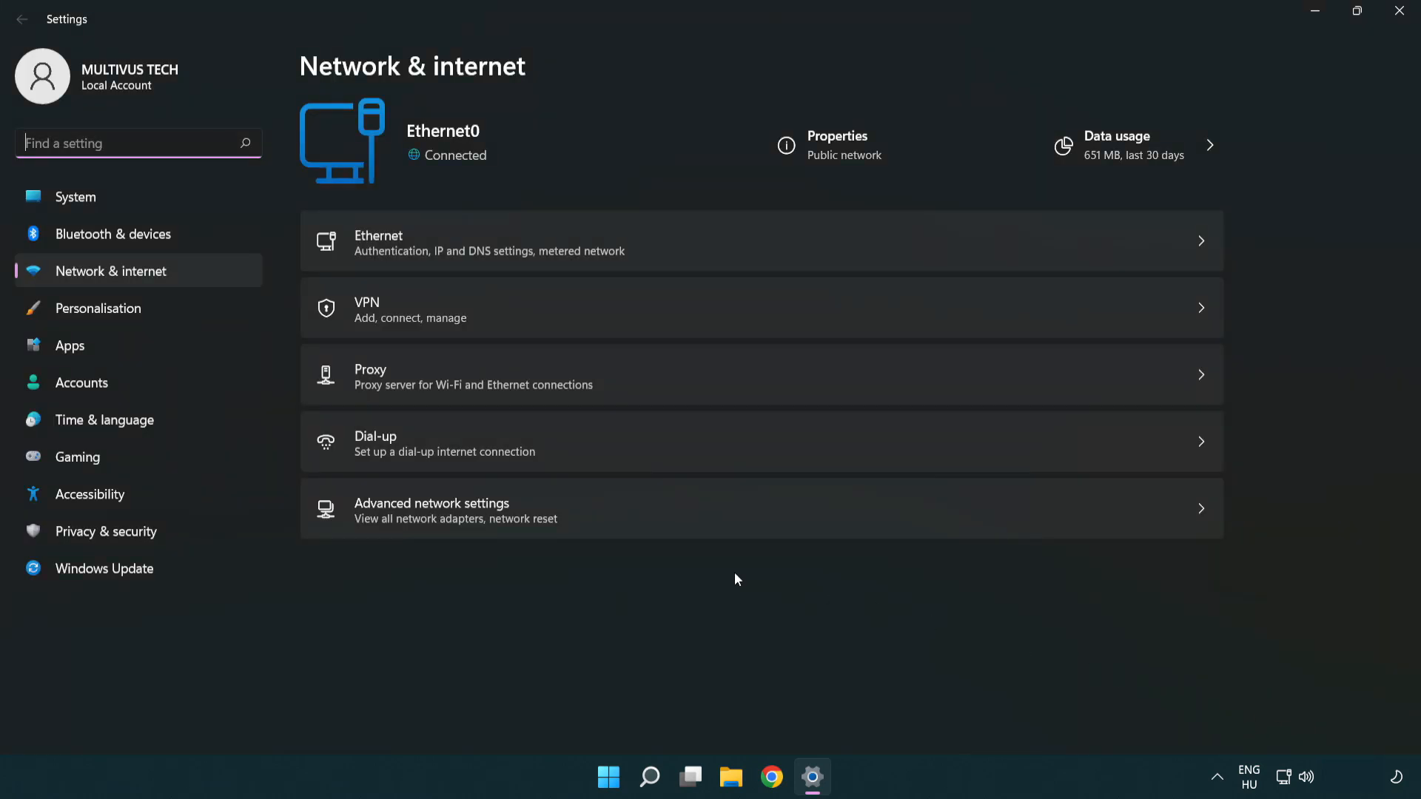
{"action": "mouse_move", "coordinate": [647, 518]}
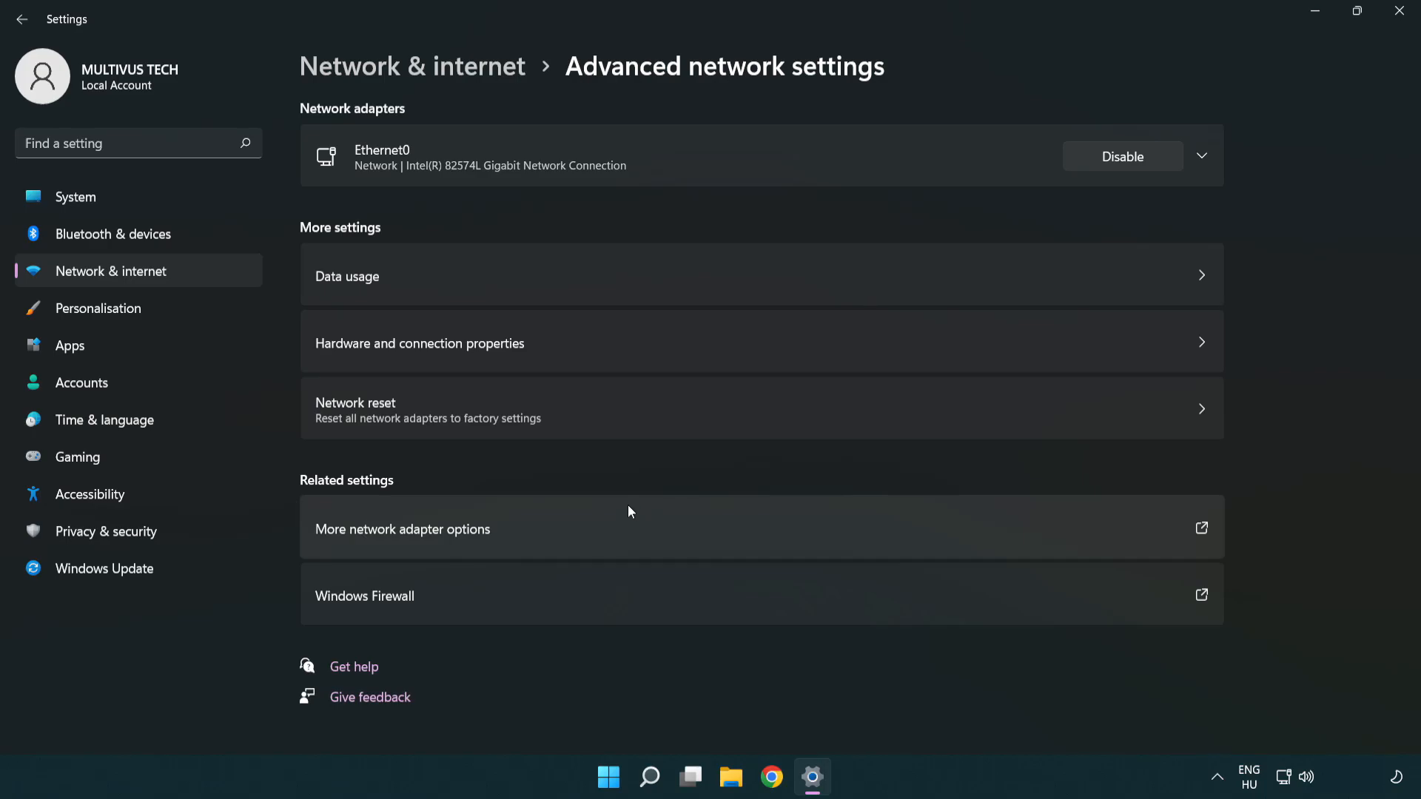
{"action": "mouse_move", "coordinate": [641, 426]}
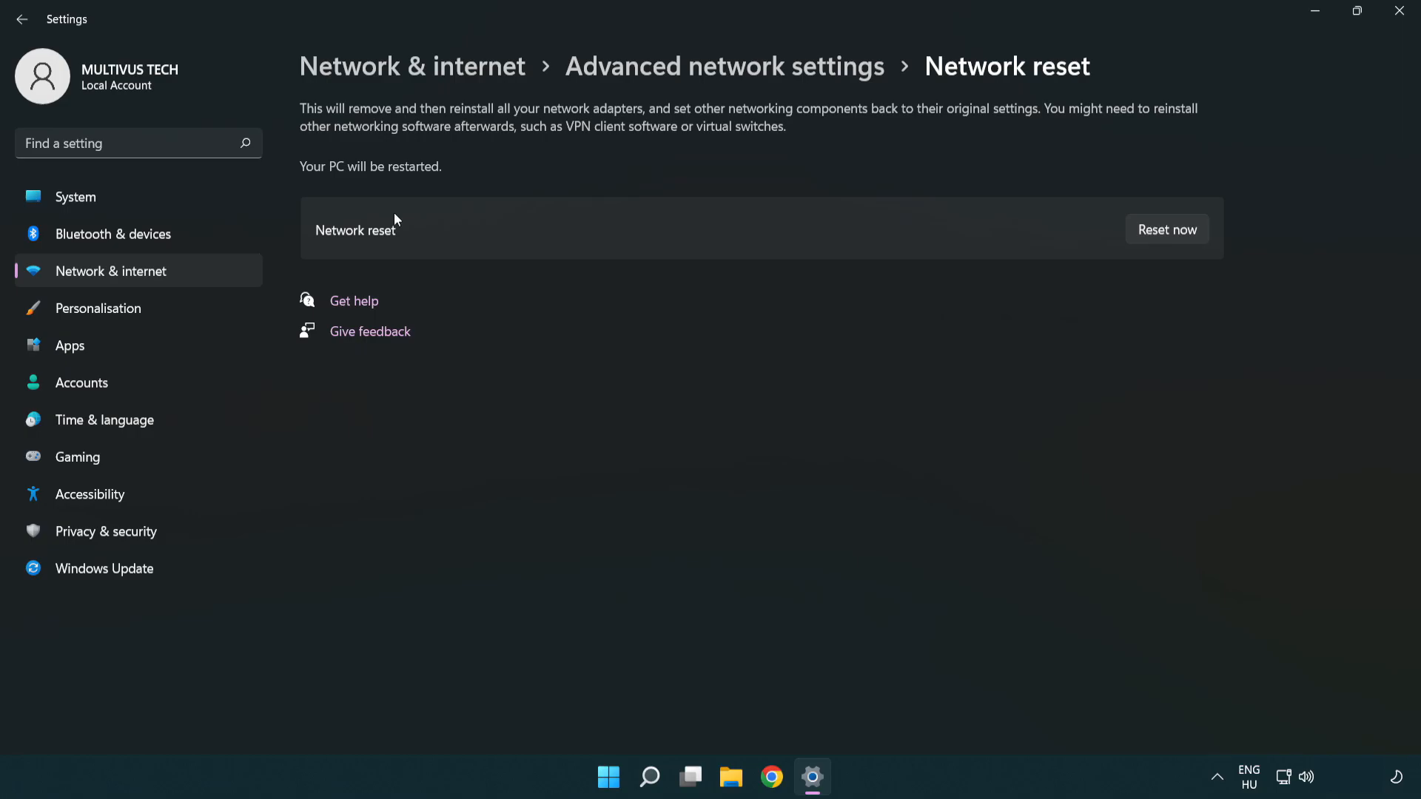
{"action": "mouse_move", "coordinate": [1168, 230]}
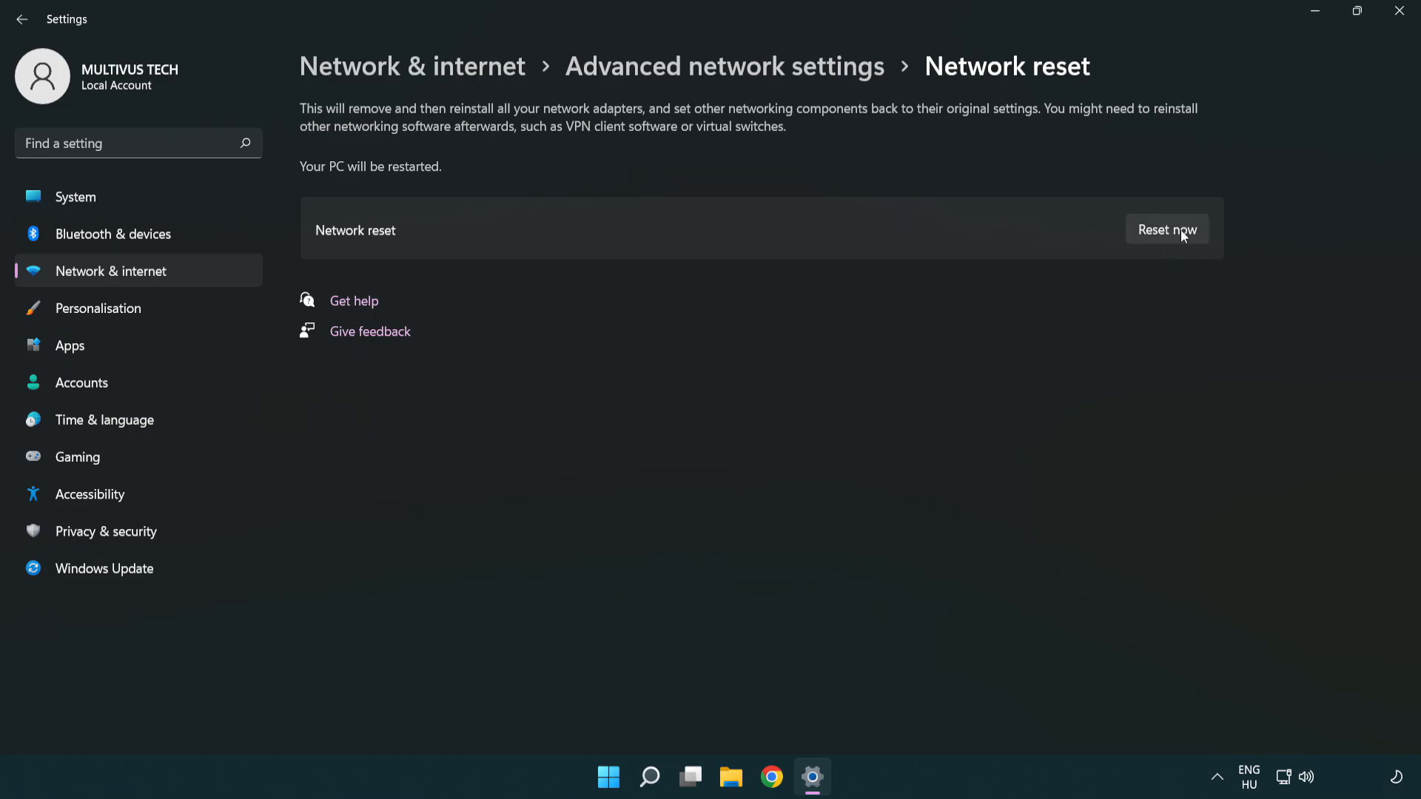
Reset now, confirm with Yes, and dismiss the five-minute sign-out notice.
{"action": "left_click", "coordinate": [1166, 230]}
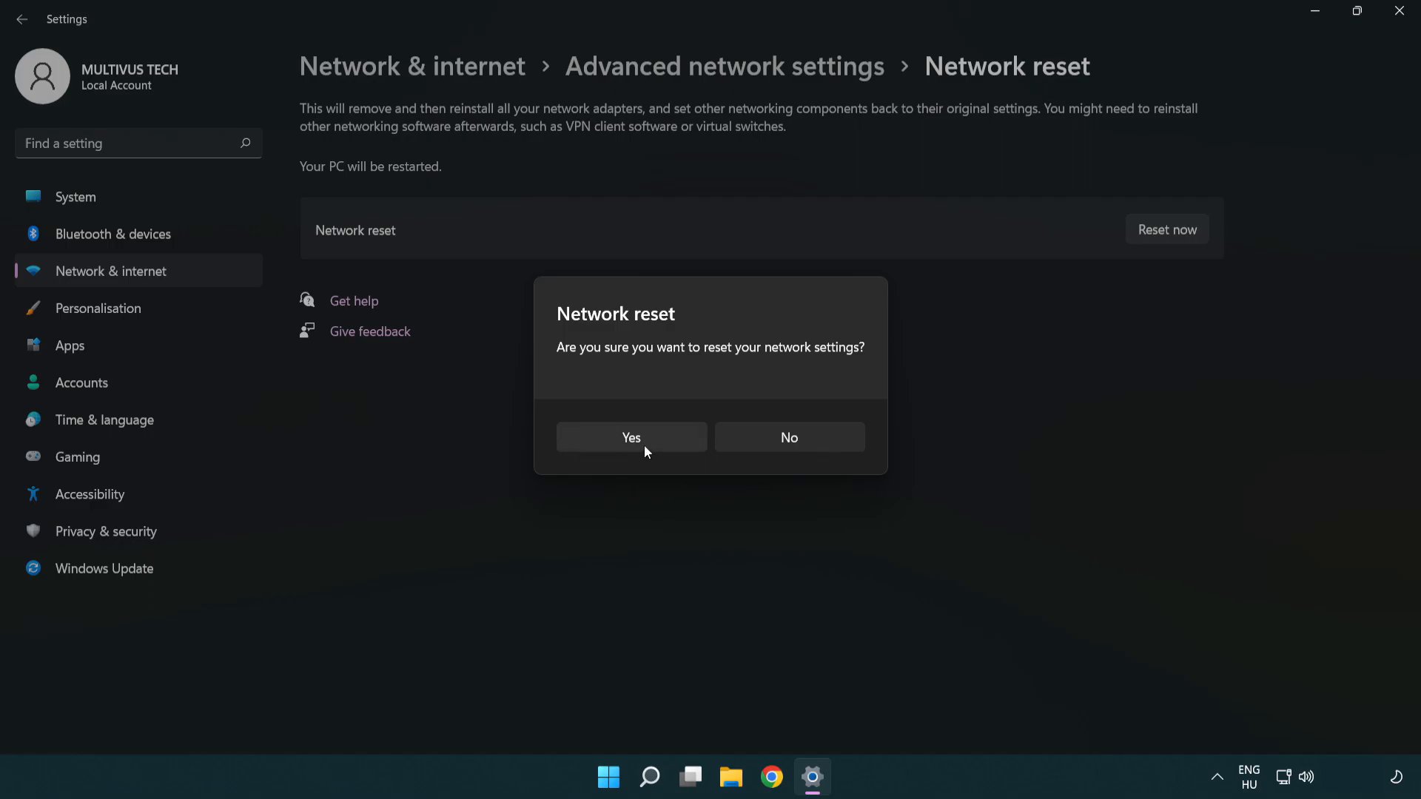
{"action": "left_click", "coordinate": [788, 436]}
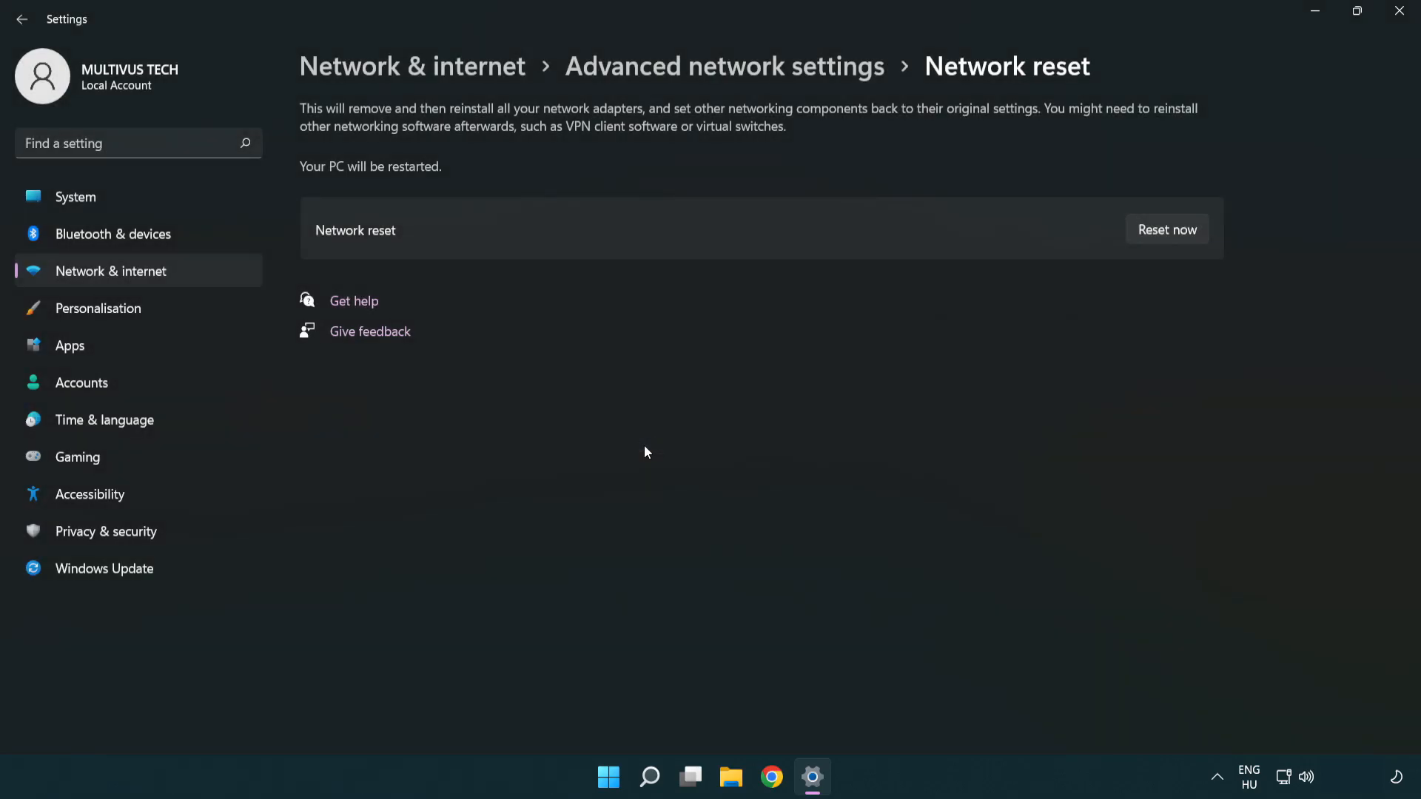
{"action": "left_click", "coordinate": [1166, 229]}
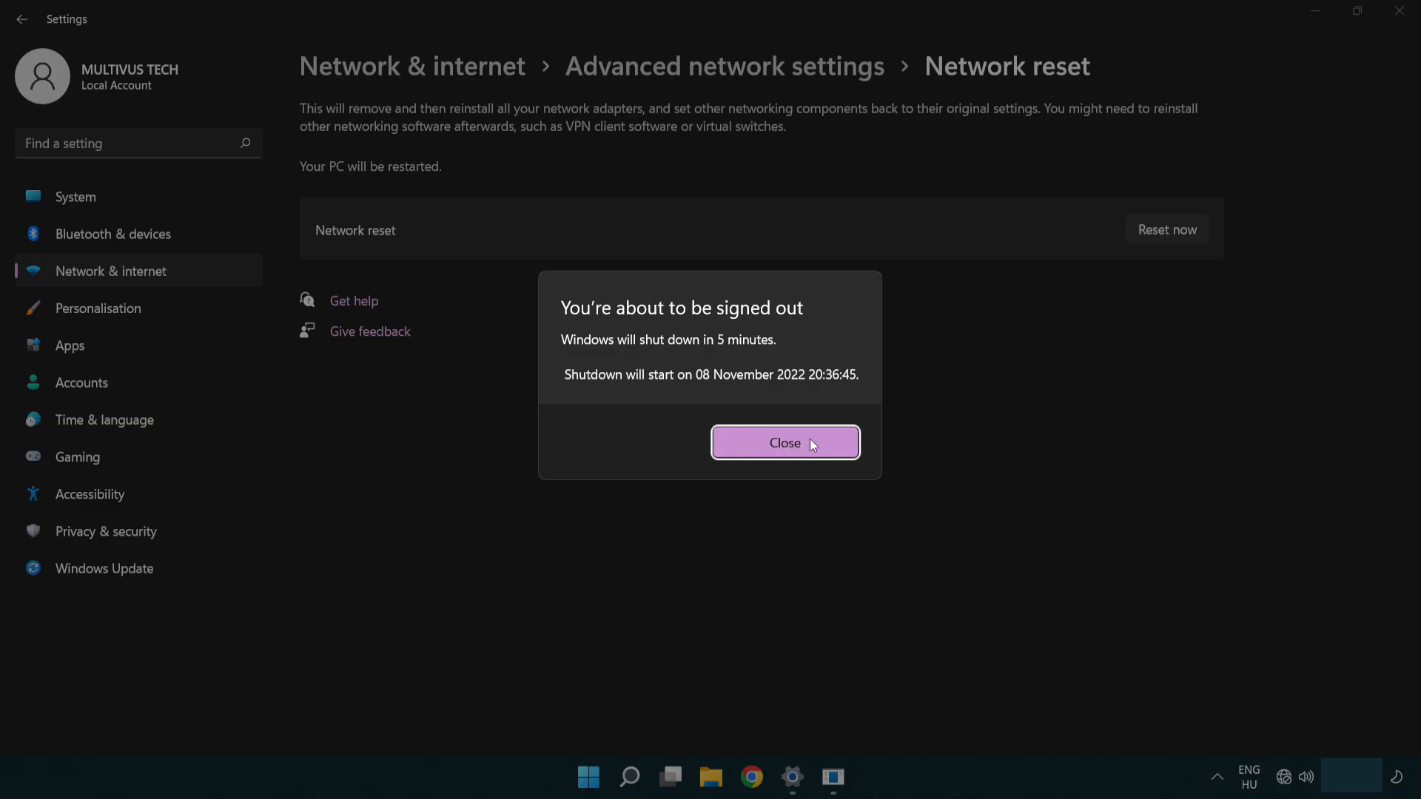
{"action": "left_click", "coordinate": [785, 443]}
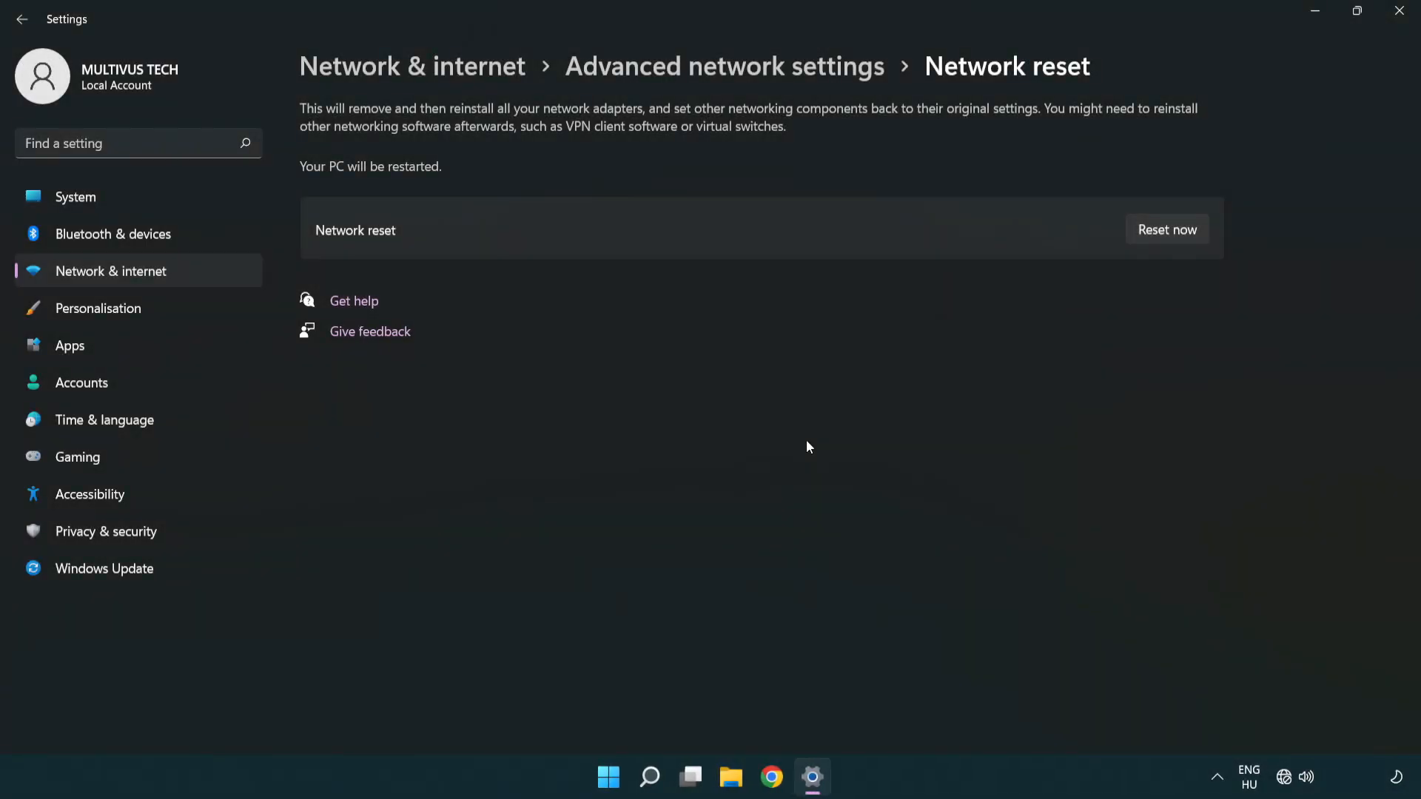
{"action": "mouse_move", "coordinate": [845, 423]}
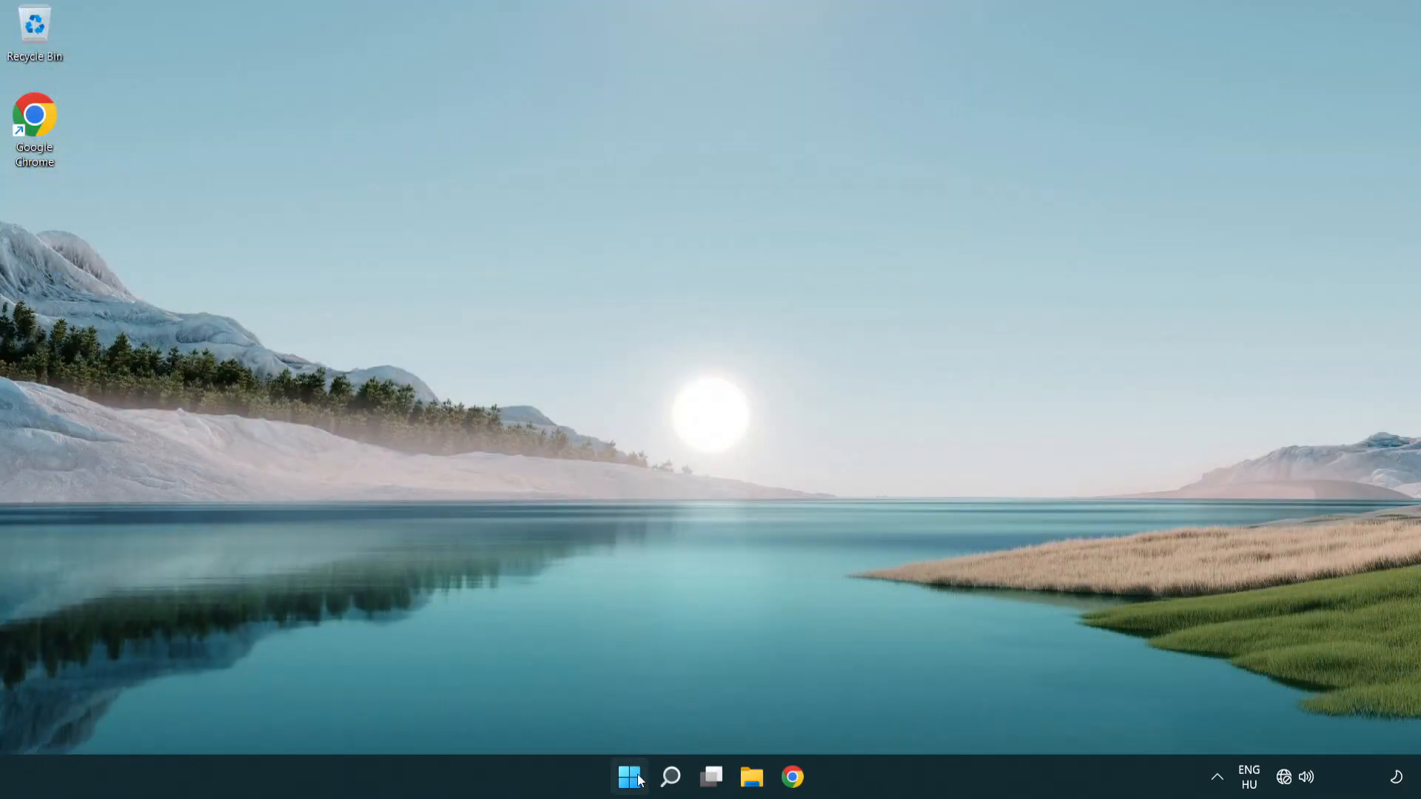
Show the Start menu power options with Sleep, Shut down and Restart.
{"action": "left_click", "coordinate": [629, 777]}
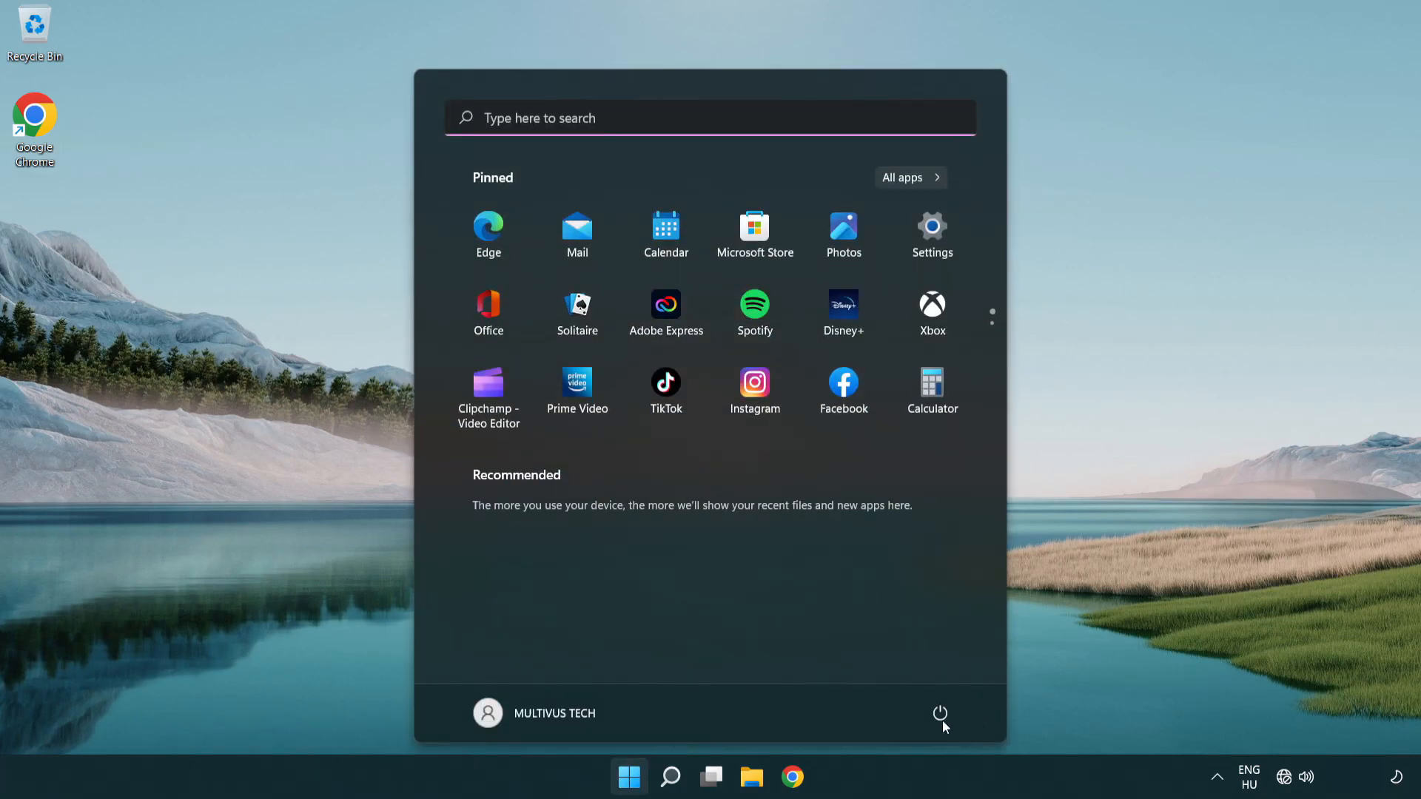
{"action": "left_click", "coordinate": [940, 714]}
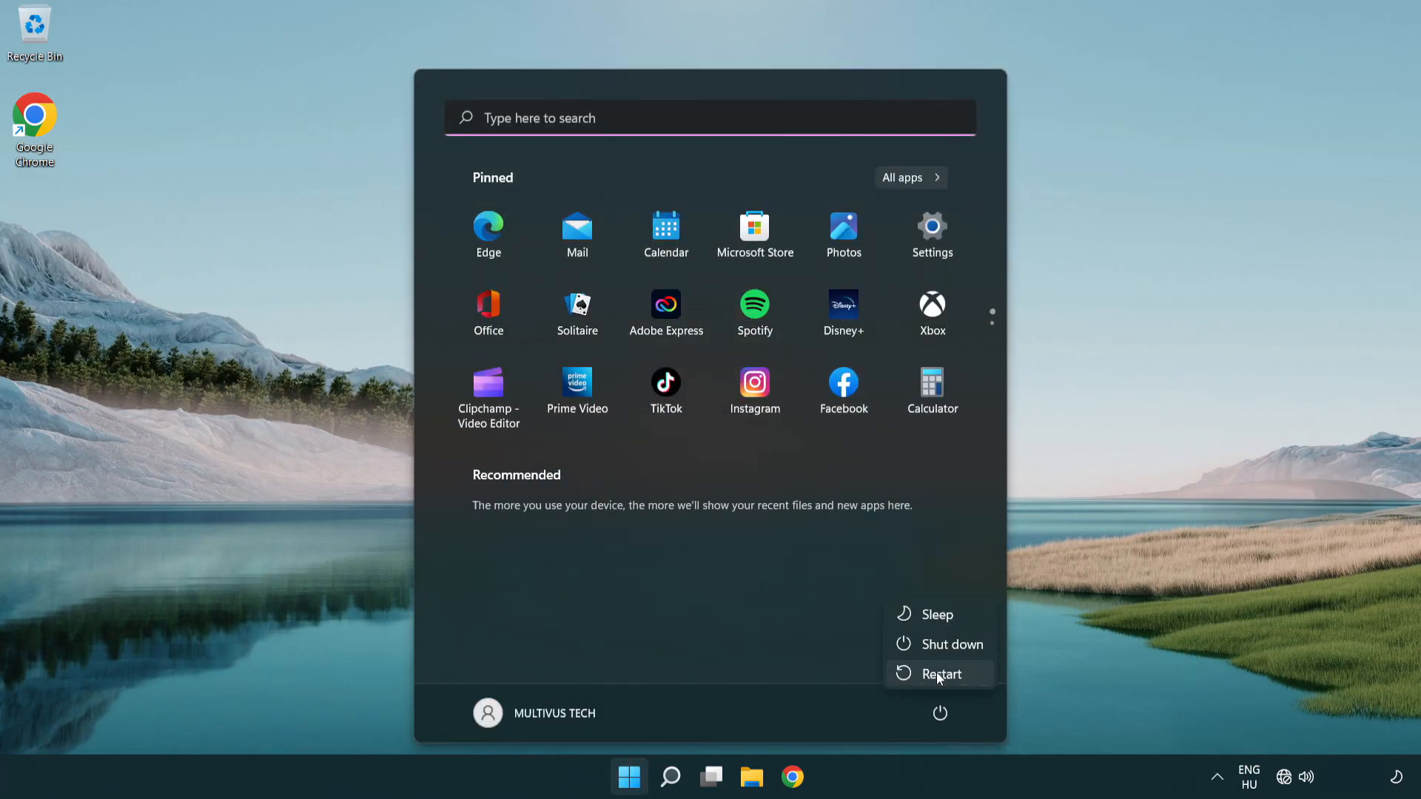